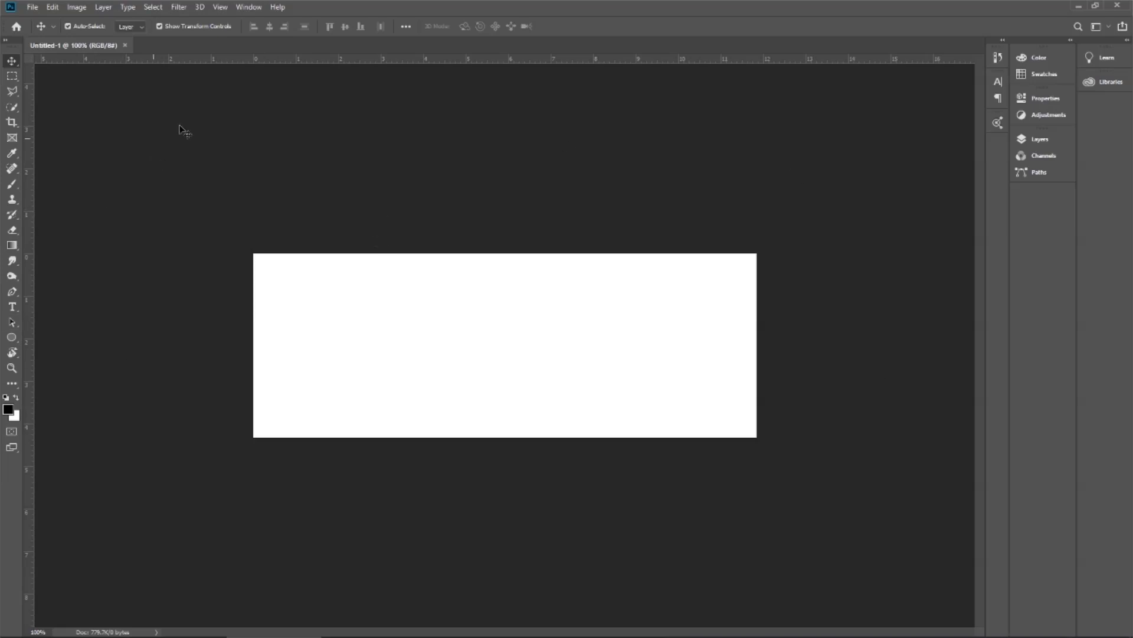
# Expand the Layers panel, view Paths, then reopen Layers.
pyautogui.click(248, 7)
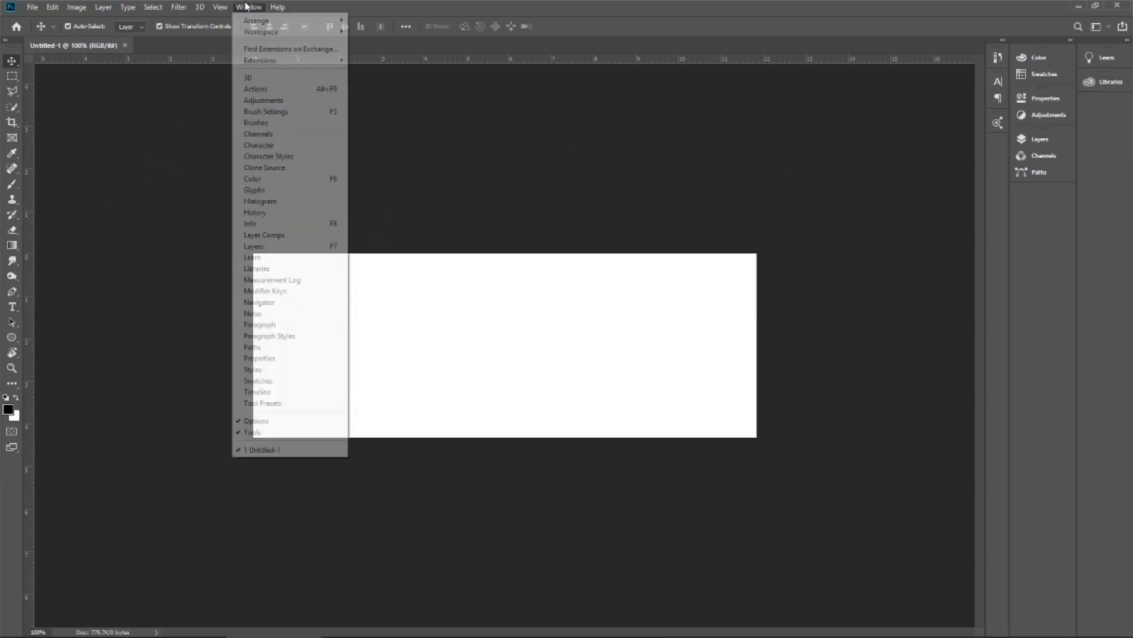
pyautogui.moveTo(290, 49)
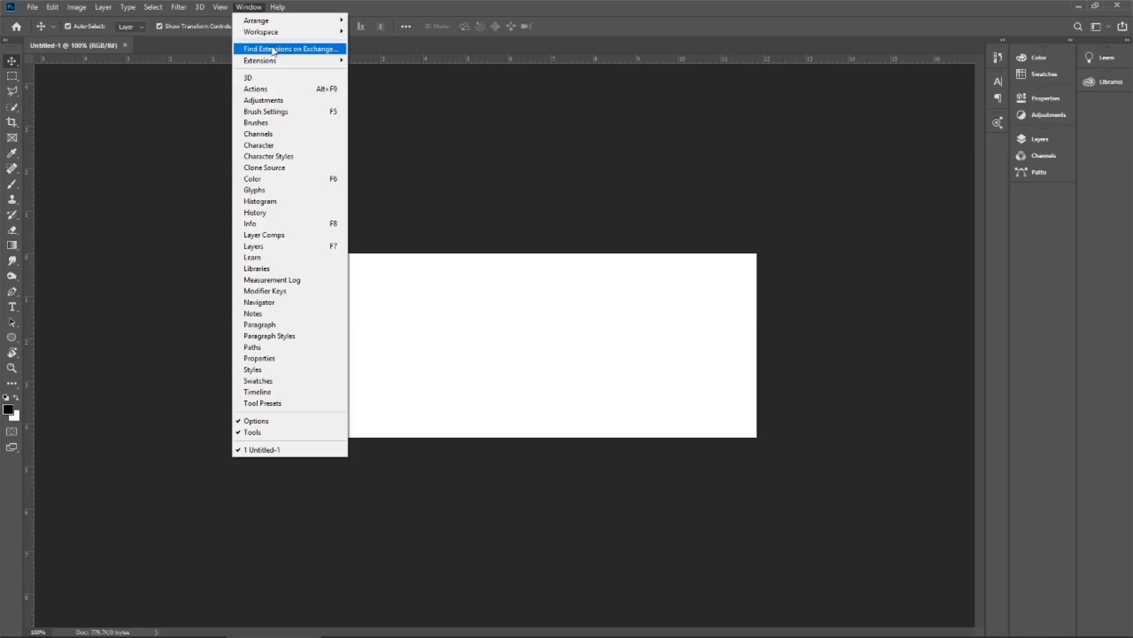
pyautogui.moveTo(282, 32)
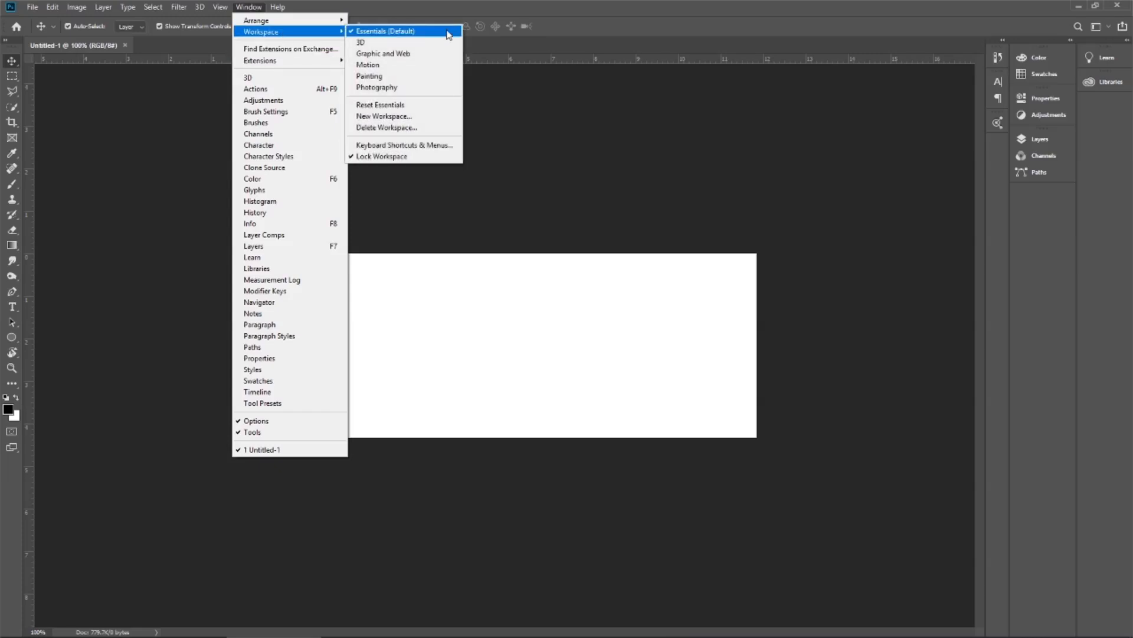
pyautogui.moveTo(978, 5)
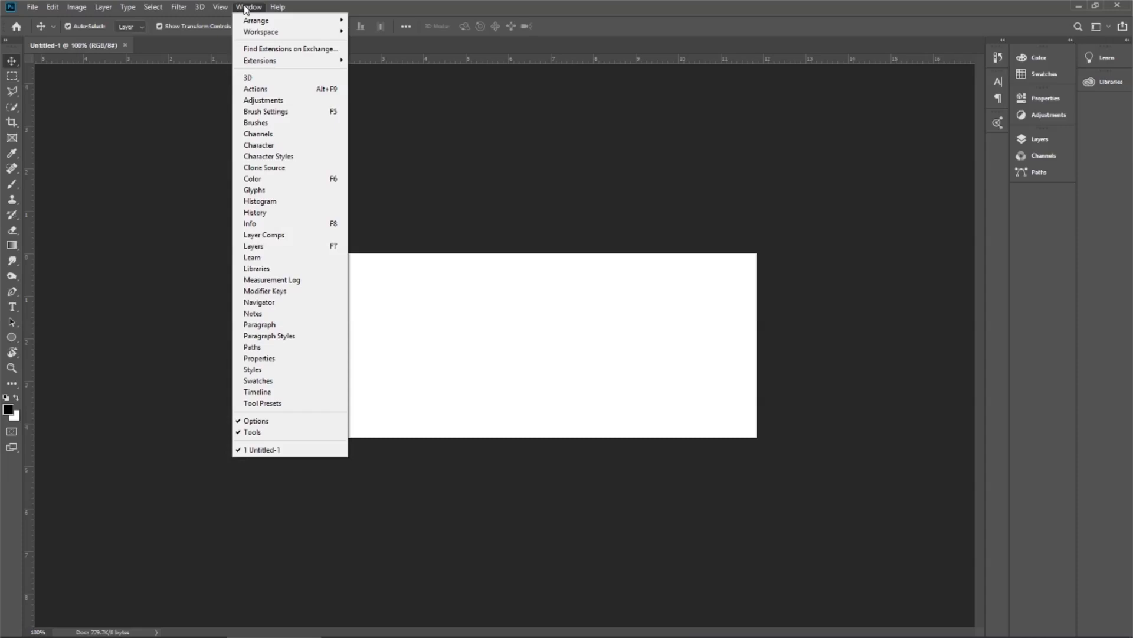
pyautogui.moveTo(260, 32)
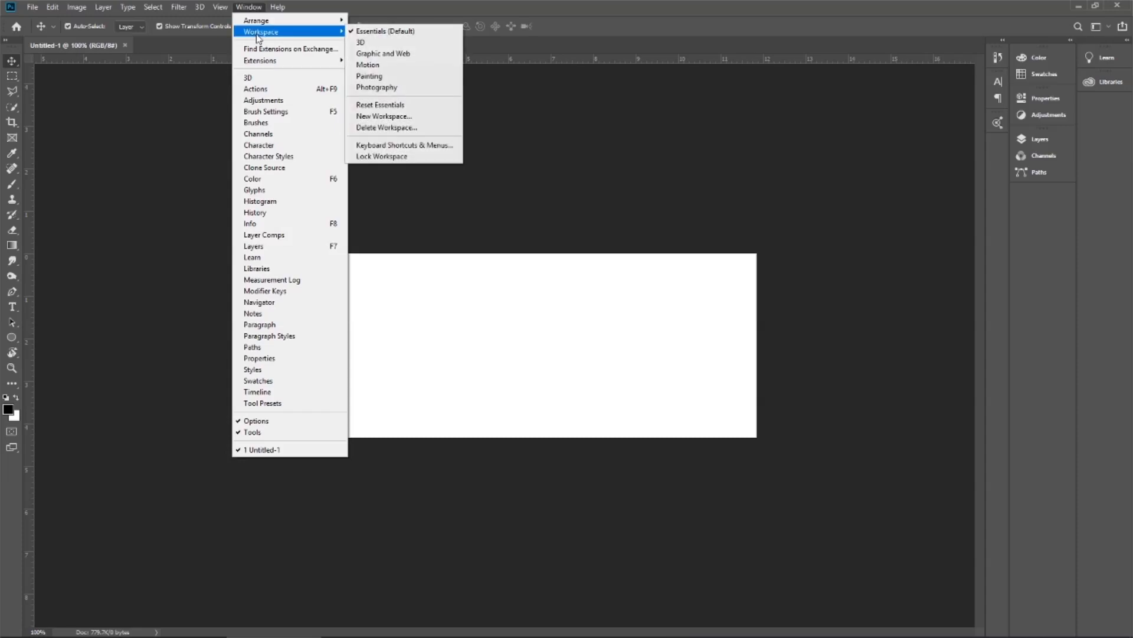
pyautogui.moveTo(393, 145)
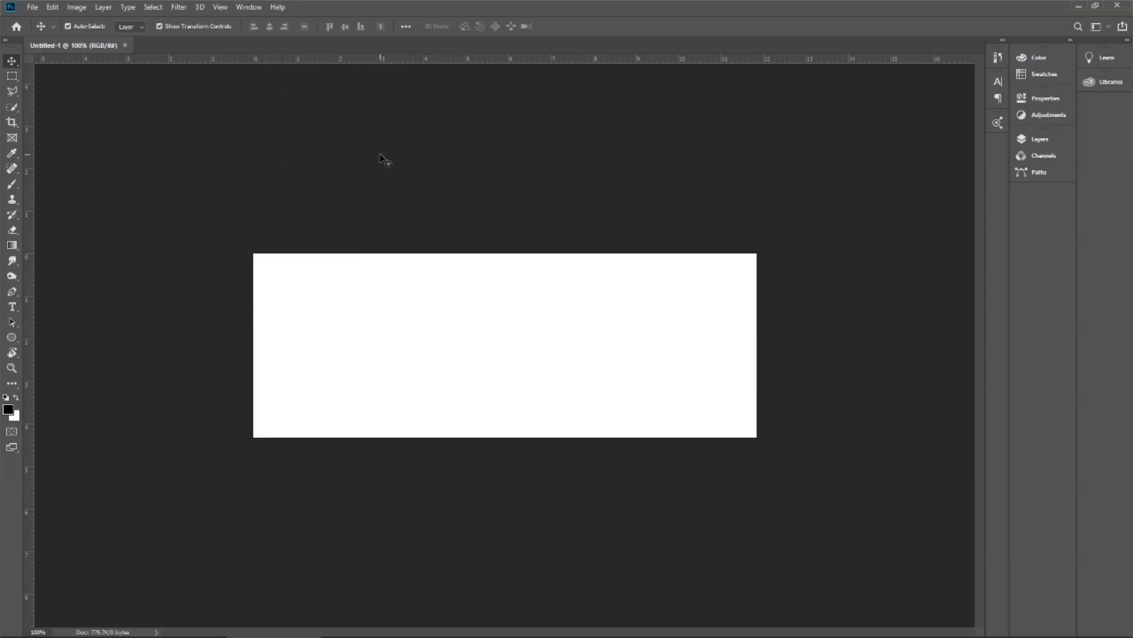
pyautogui.moveTo(418, 147)
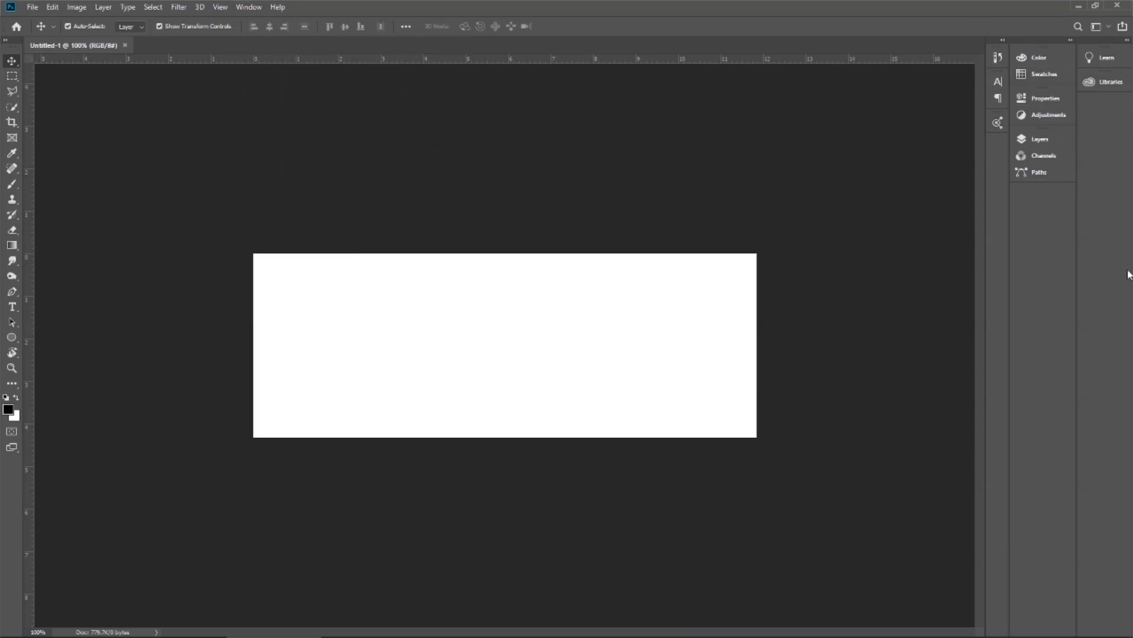
pyautogui.click(1040, 139)
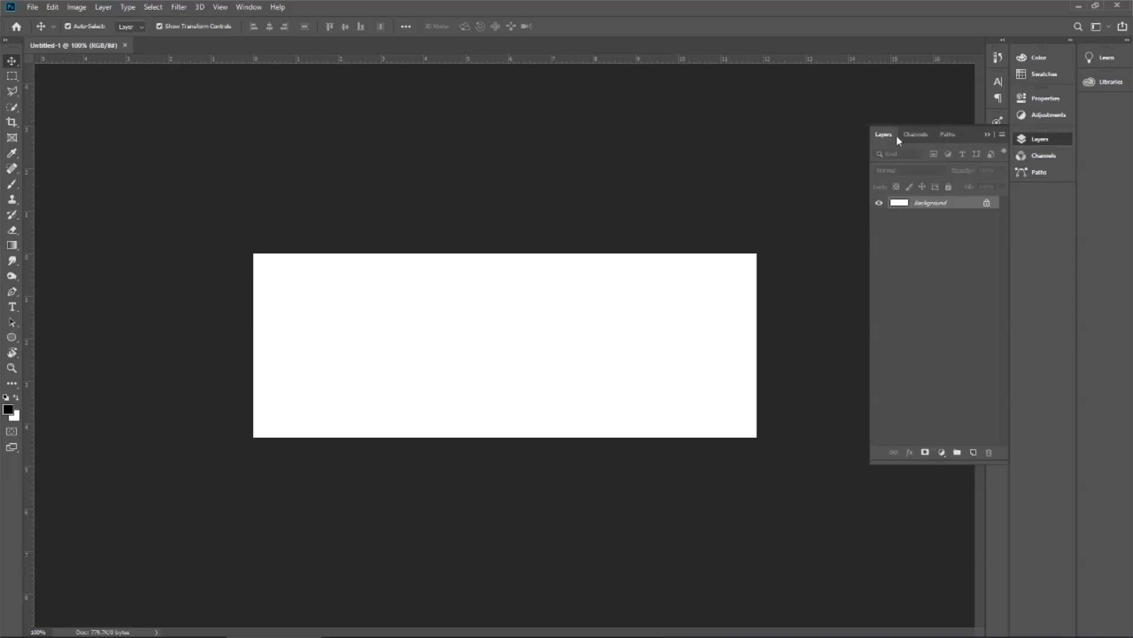
pyautogui.click(947, 134)
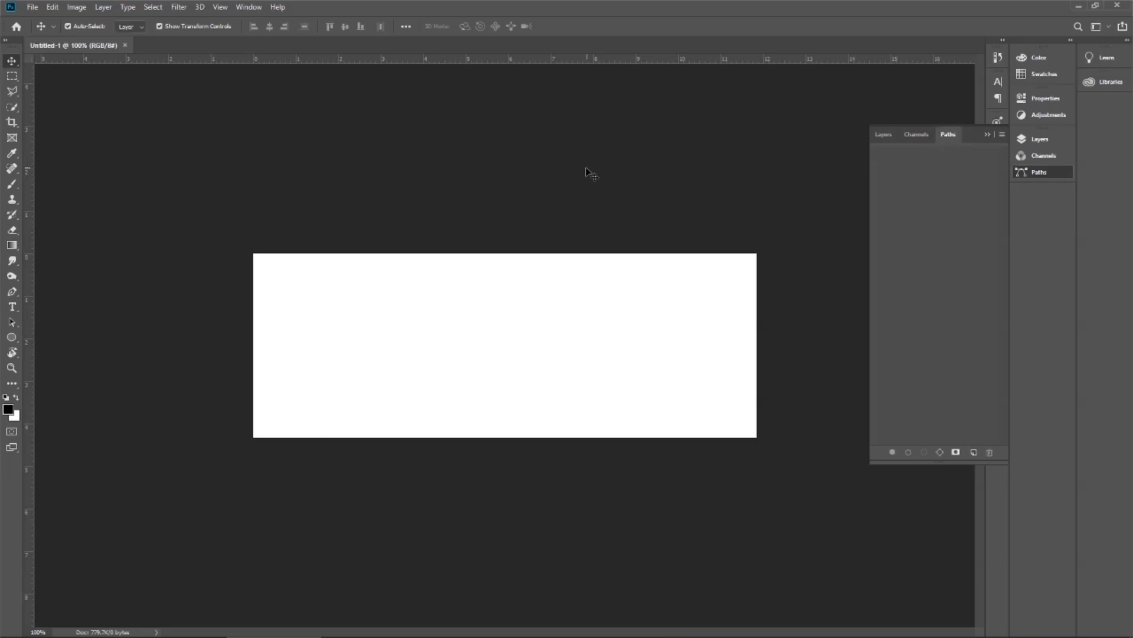
pyautogui.moveTo(883, 135)
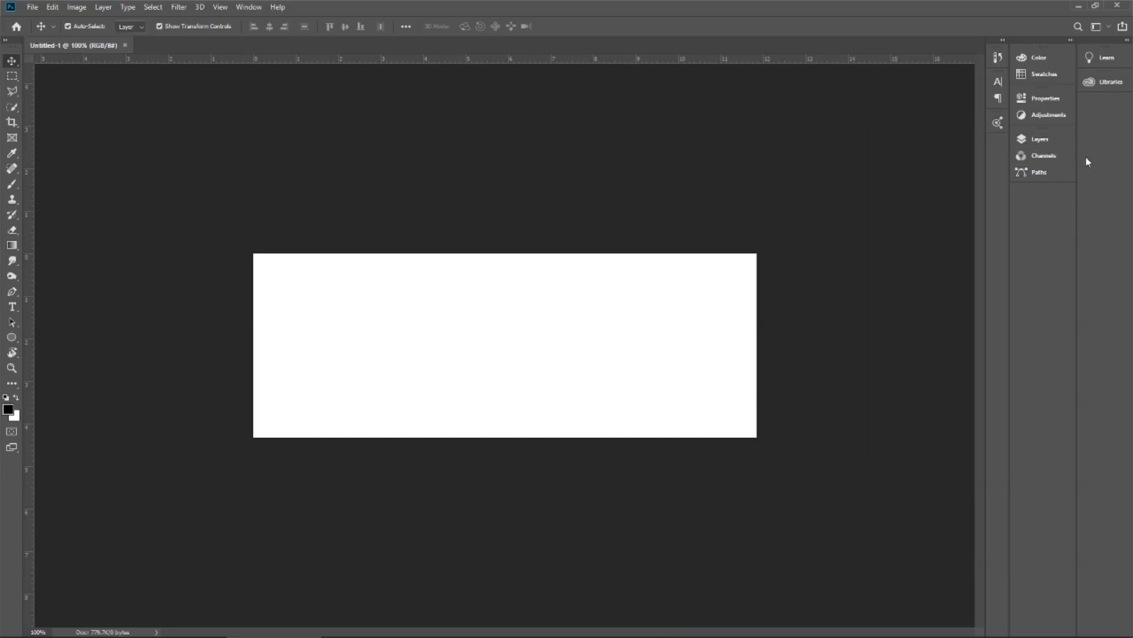
pyautogui.click(1039, 138)
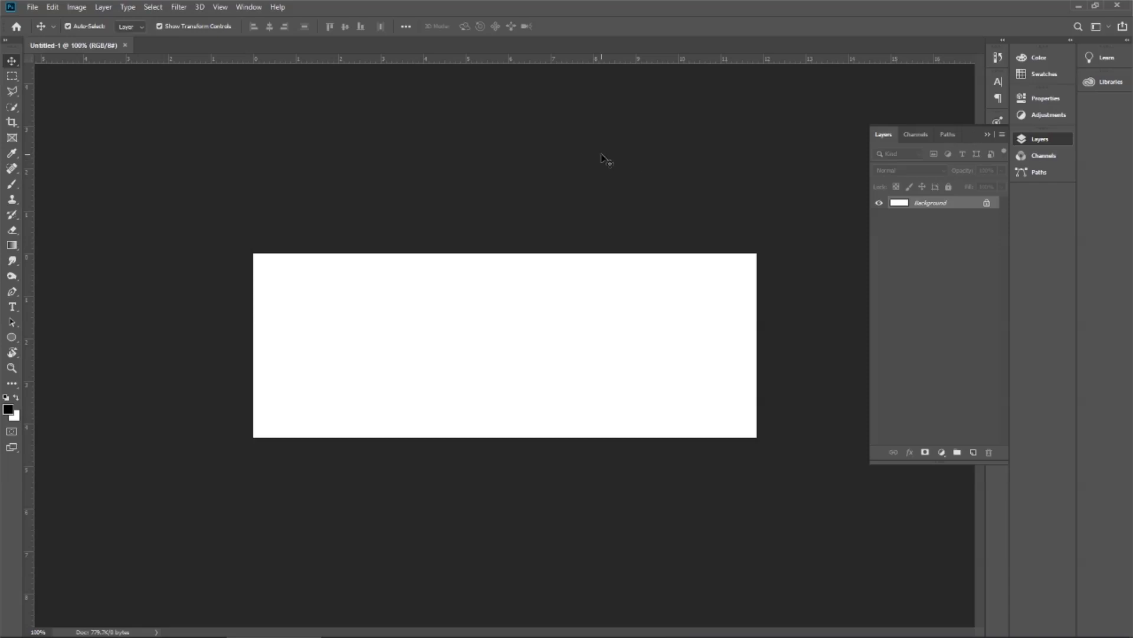
pyautogui.moveTo(608, 157)
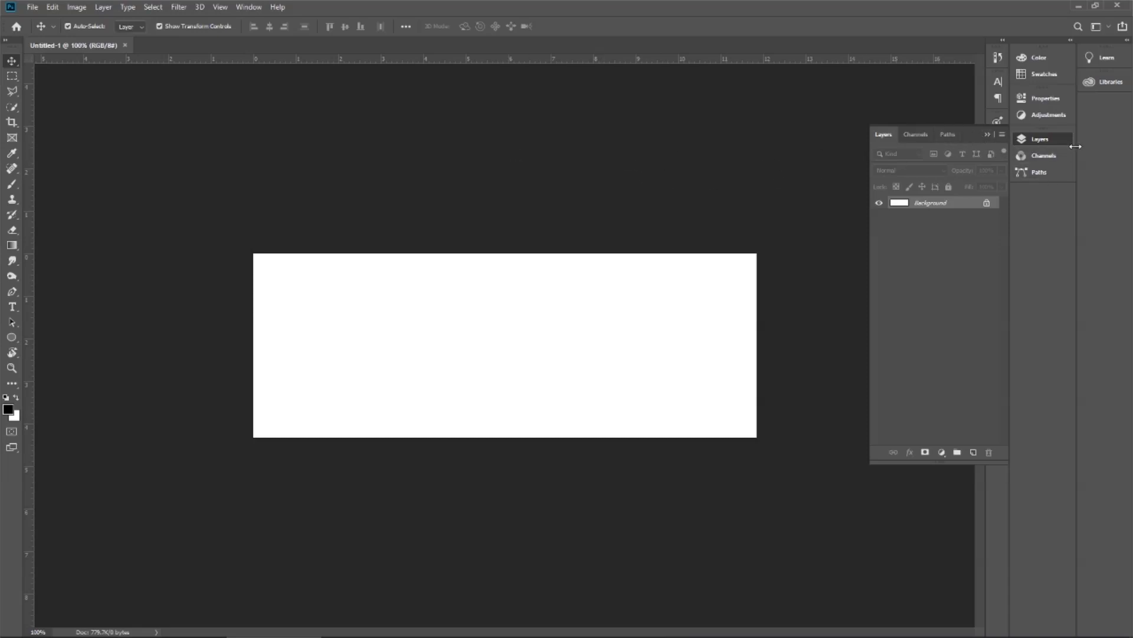
# Open the Color panel, glance at Swatches, and return to the colour wheel.
pyautogui.click(1039, 57)
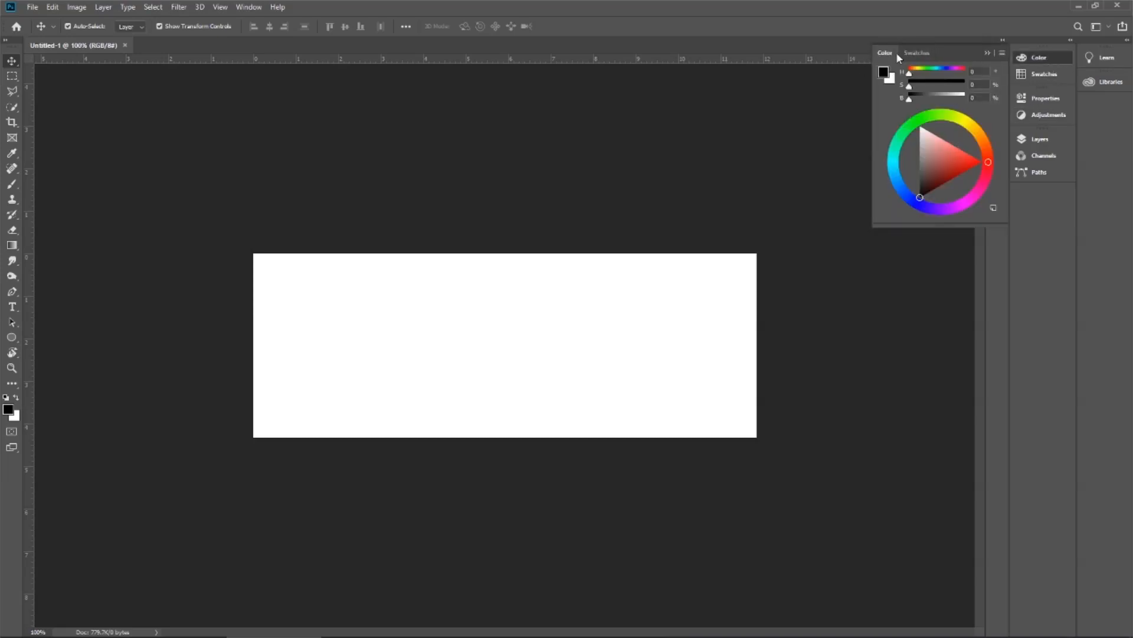
pyautogui.click(916, 52)
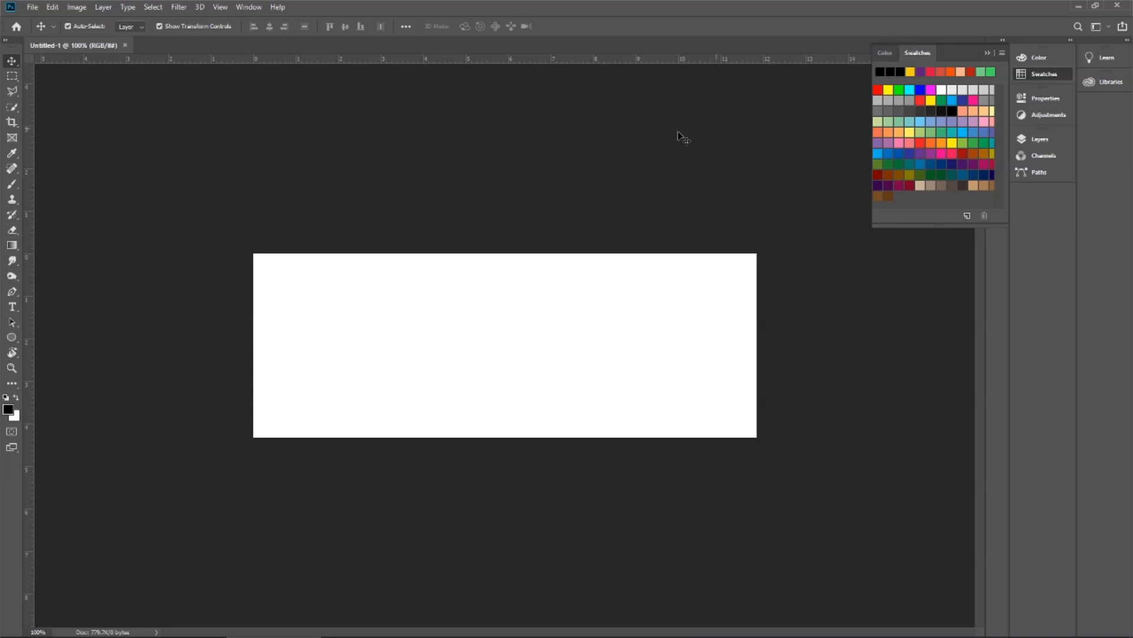
pyautogui.moveTo(888, 36)
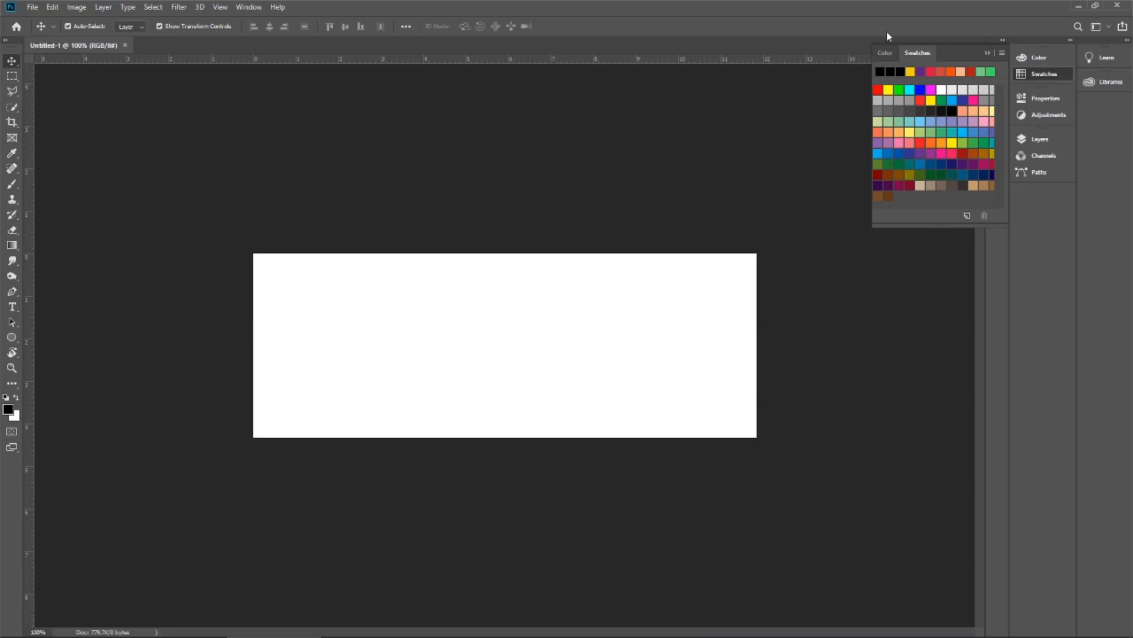
pyautogui.click(884, 53)
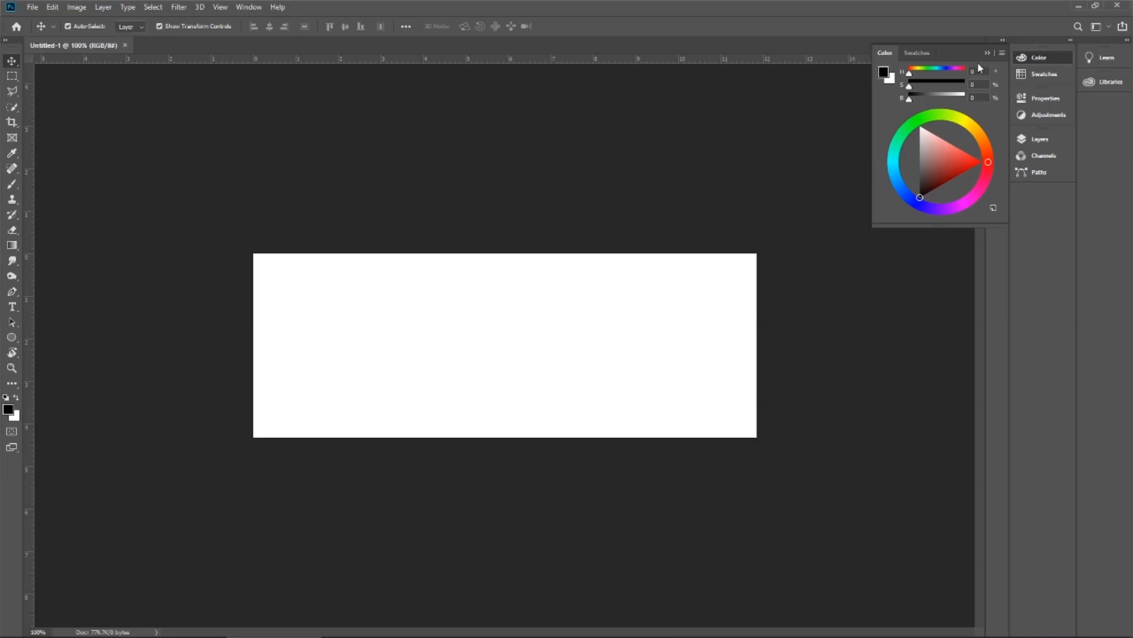
pyautogui.moveTo(952, 52)
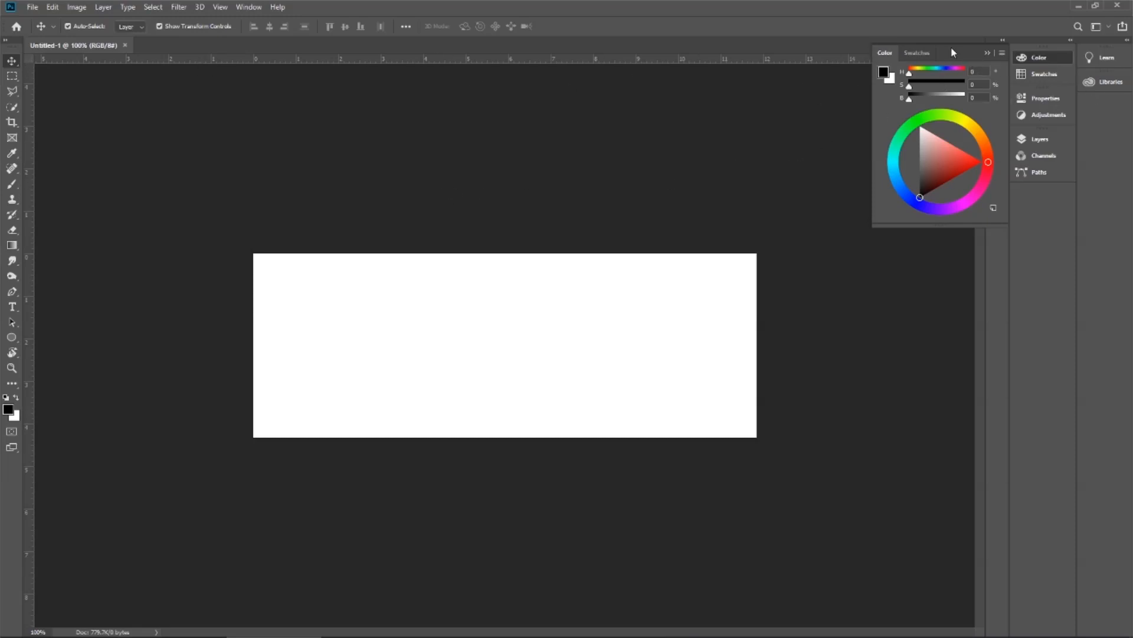
# Float the Swatches panel, then dock it back into the Color/Properties/Adjustments group.
pyautogui.click(987, 52)
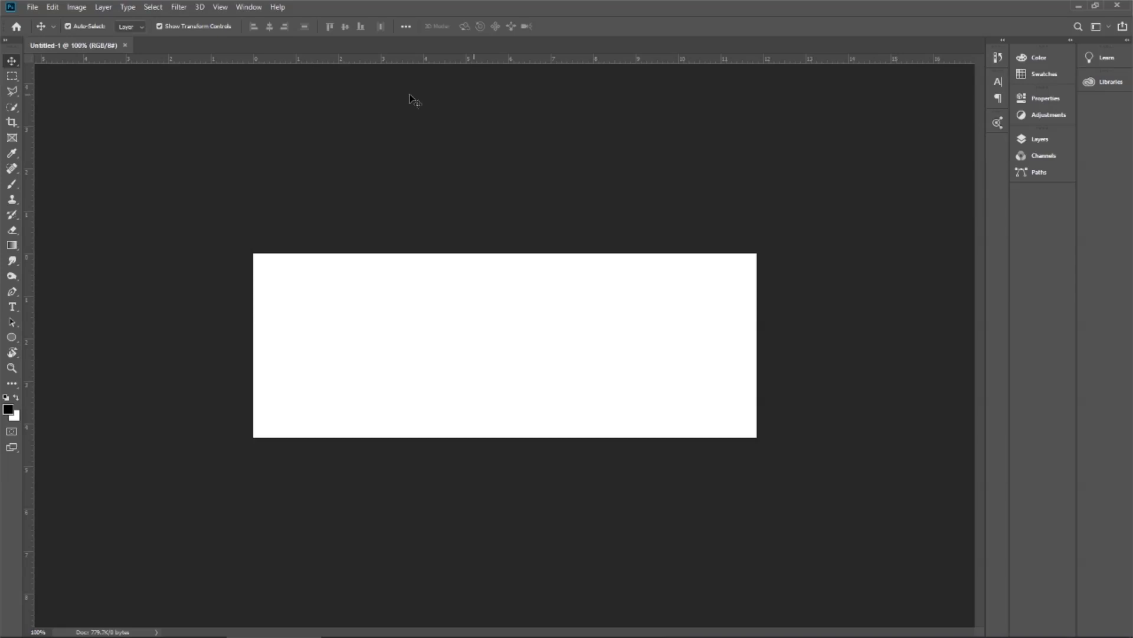
pyautogui.click(248, 7)
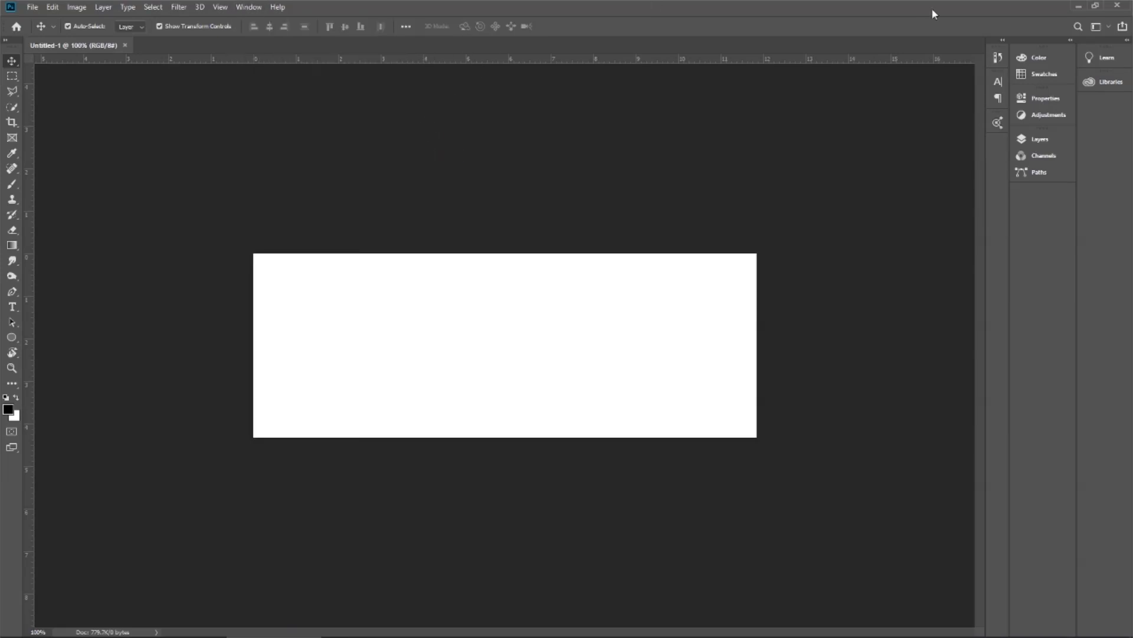
pyautogui.click(1043, 73)
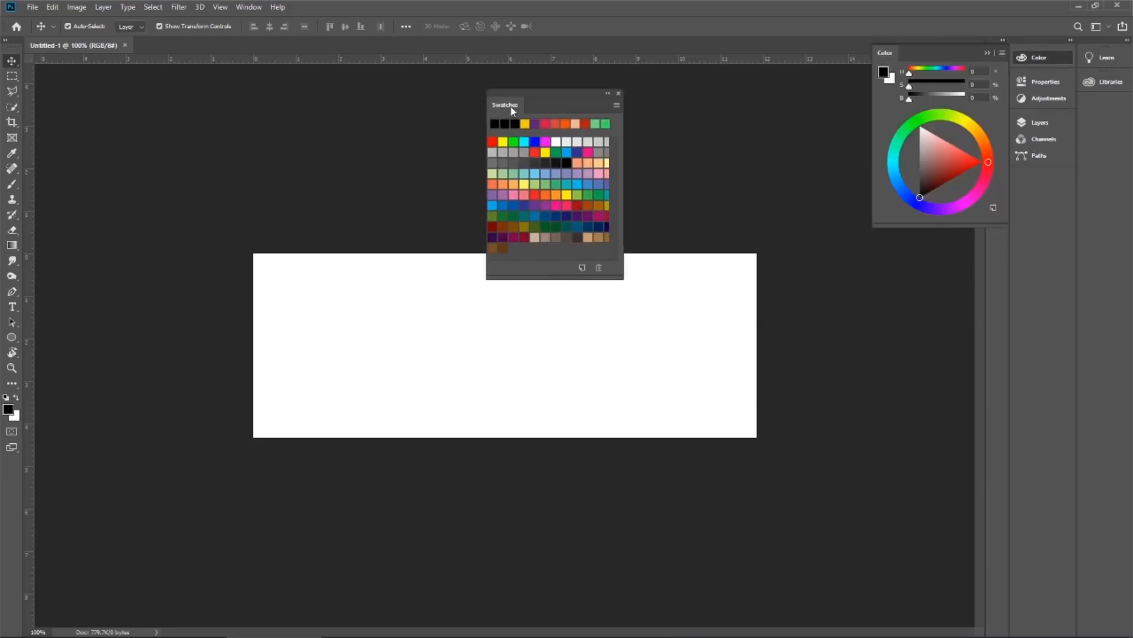
pyautogui.moveTo(463, 186)
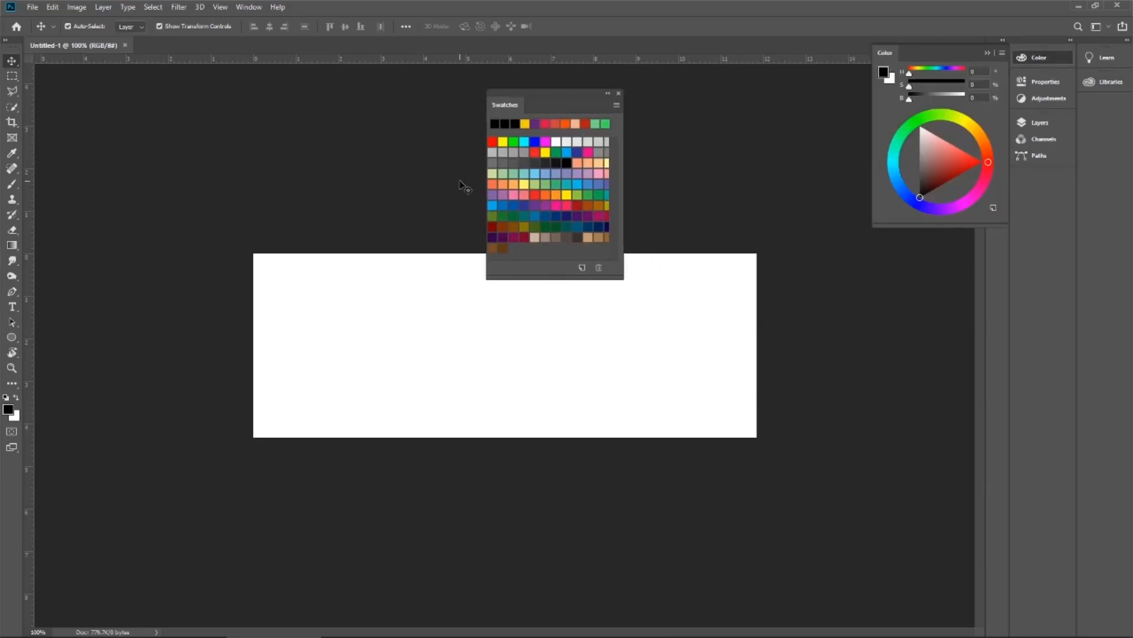
pyautogui.moveTo(506, 104); pyautogui.dragTo(860, 123)
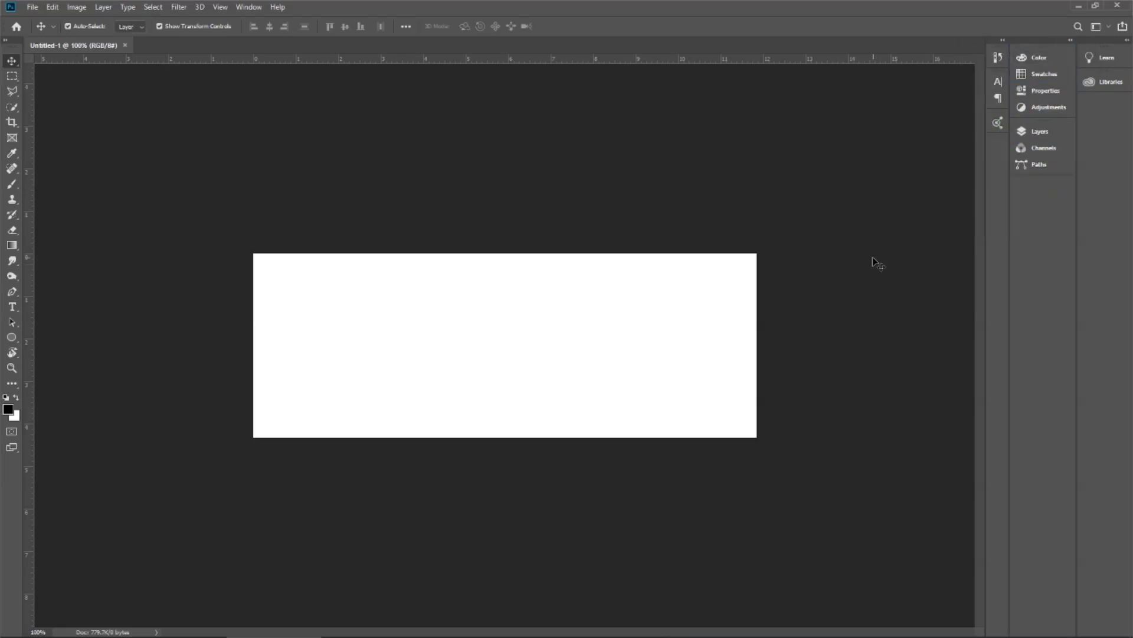
# Show the blank canvas's document properties in the Properties panel, then collapse the group.
pyautogui.click(1039, 57)
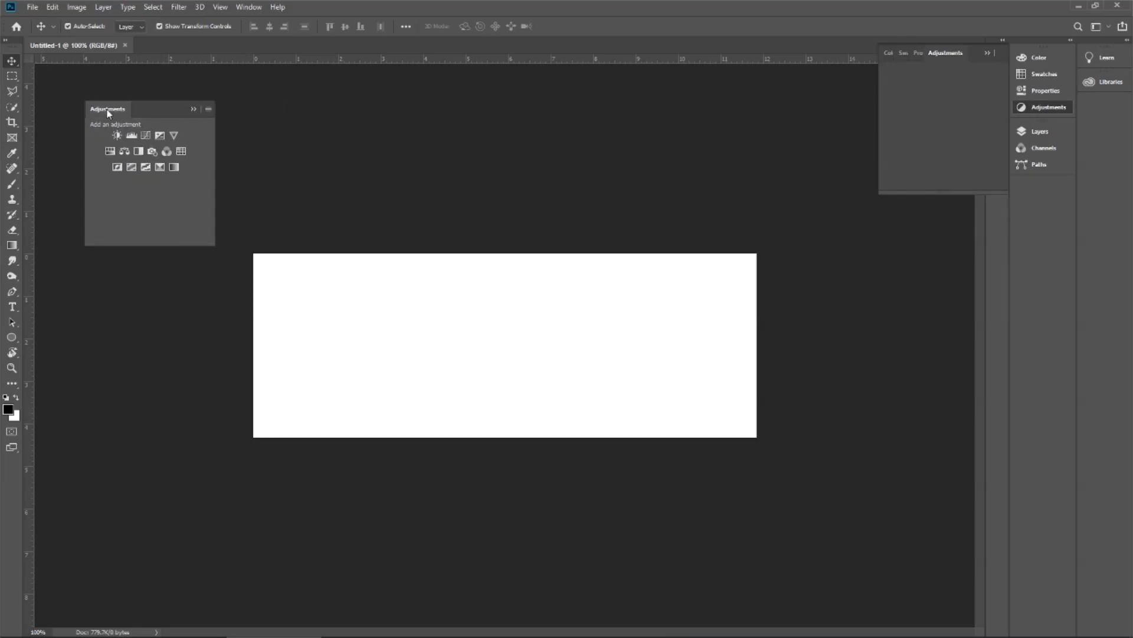
pyautogui.click(248, 7)
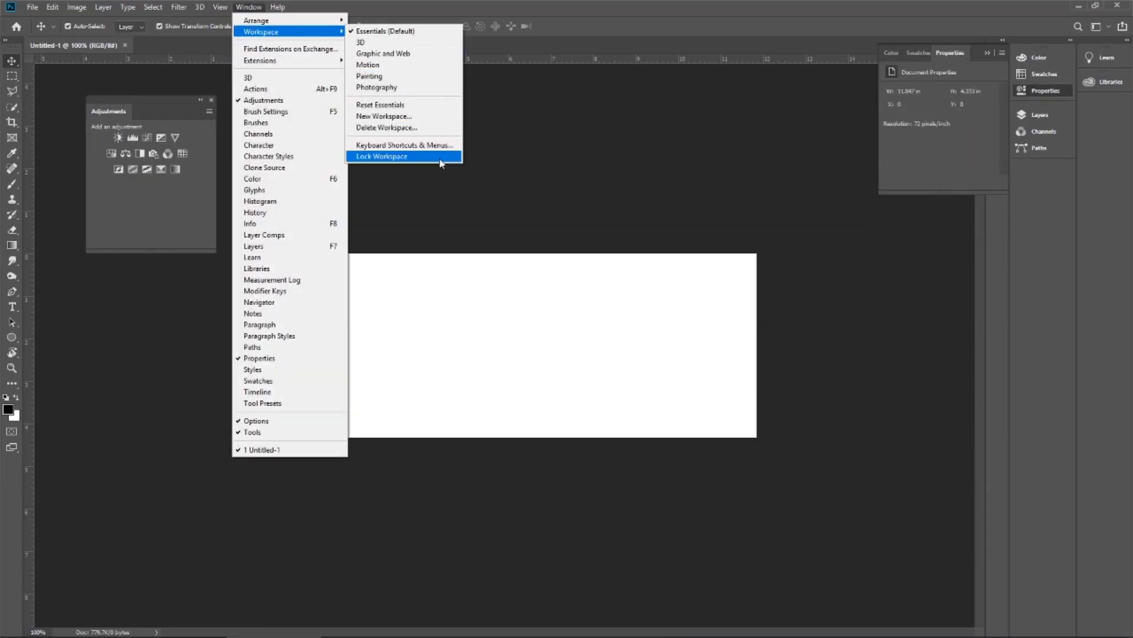
pyautogui.click(382, 156)
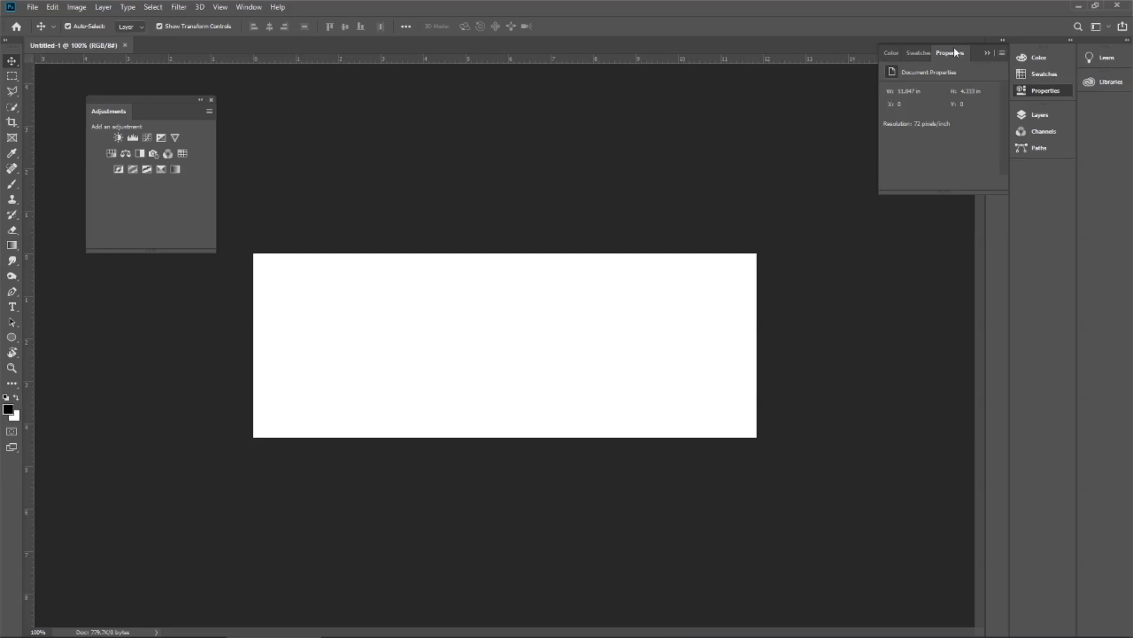
pyautogui.moveTo(975, 77)
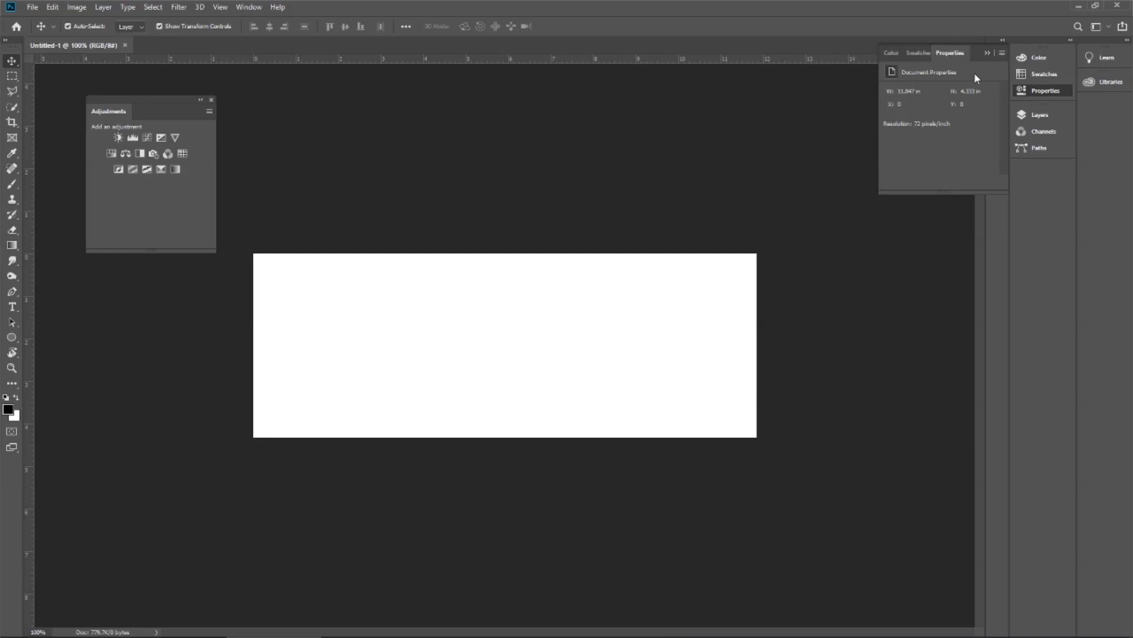
pyautogui.click(986, 53)
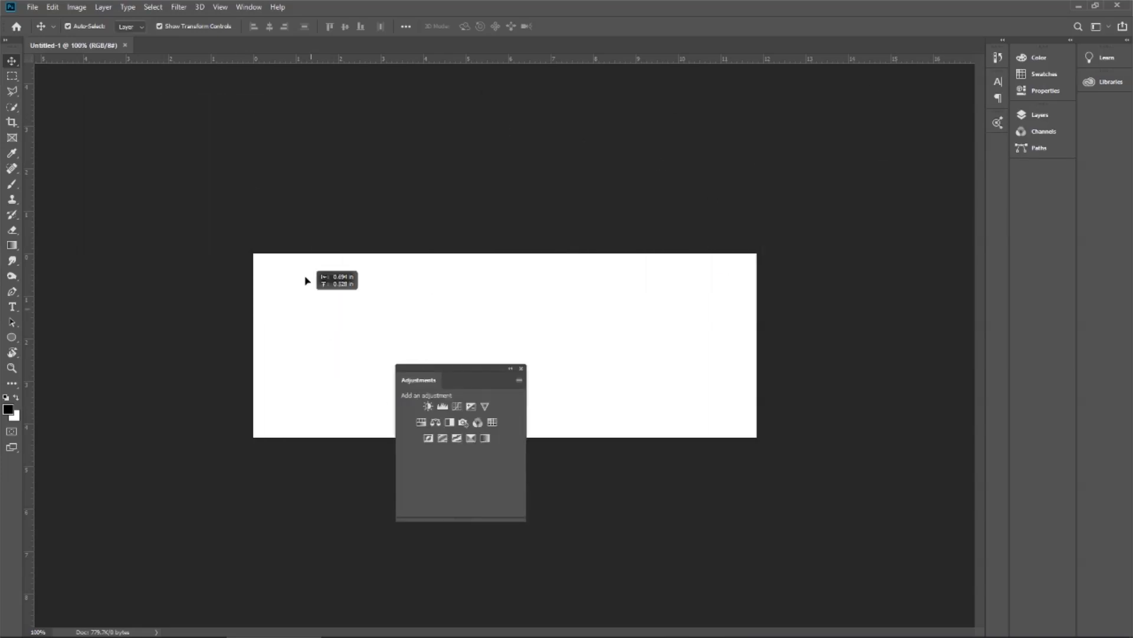
pyautogui.moveTo(473, 374)
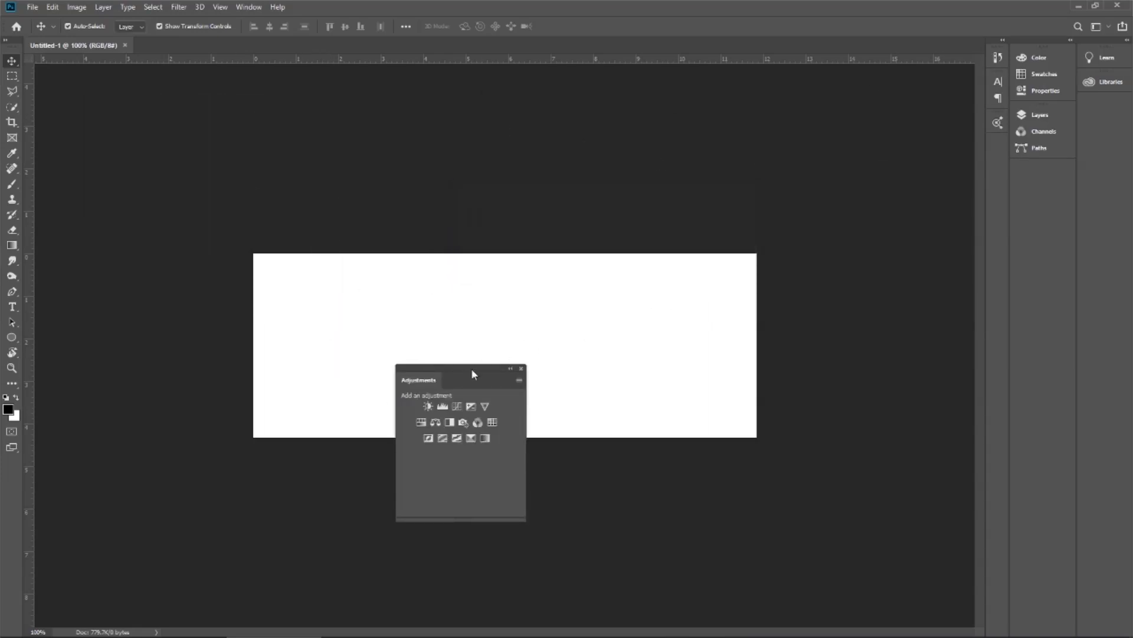
pyautogui.moveTo(479, 377)
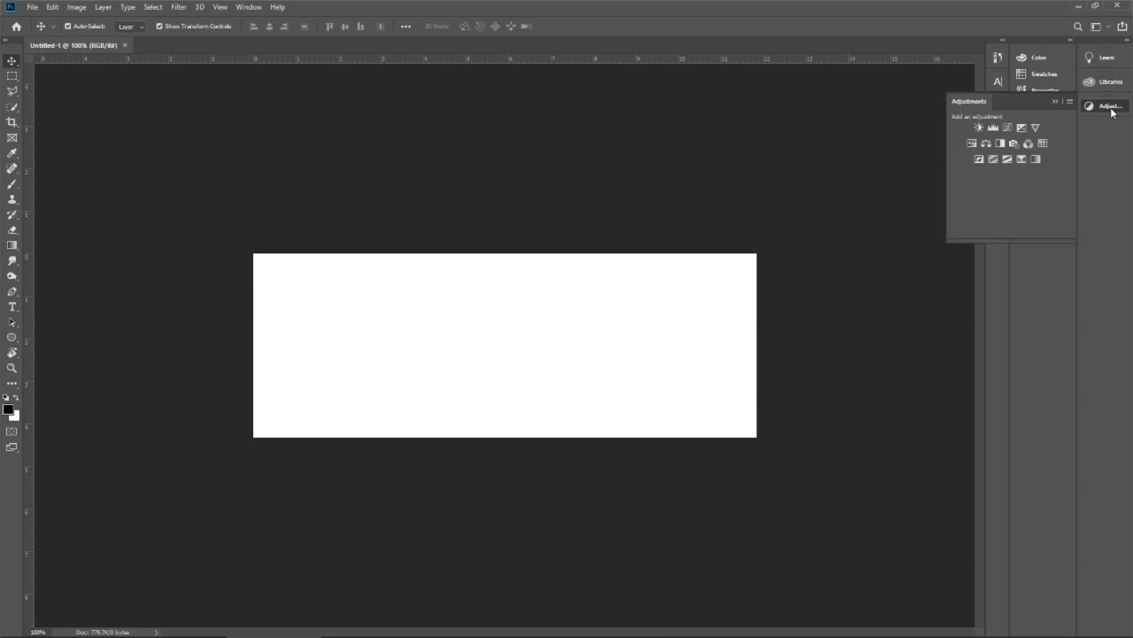
pyautogui.moveTo(961, 107)
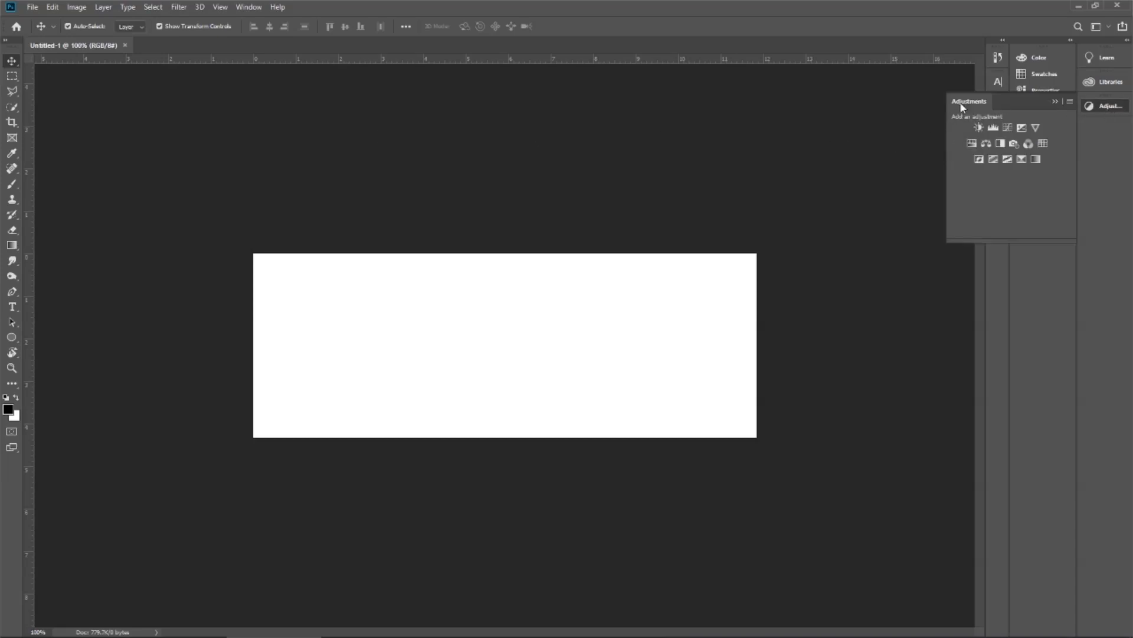
pyautogui.moveTo(1097, 117)
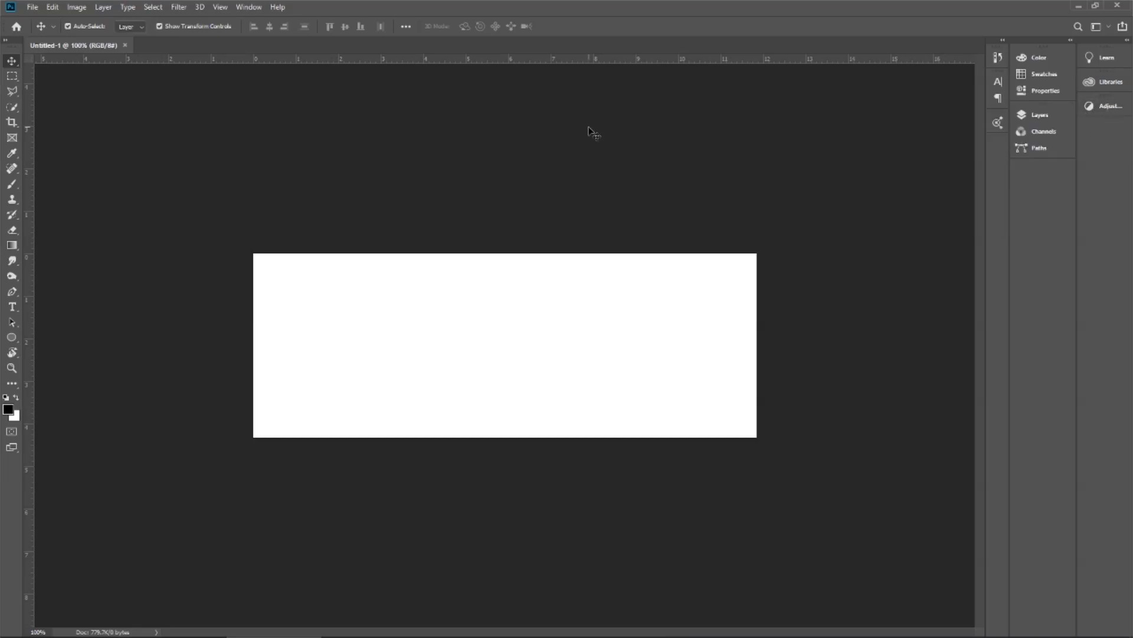
pyautogui.moveTo(566, 112)
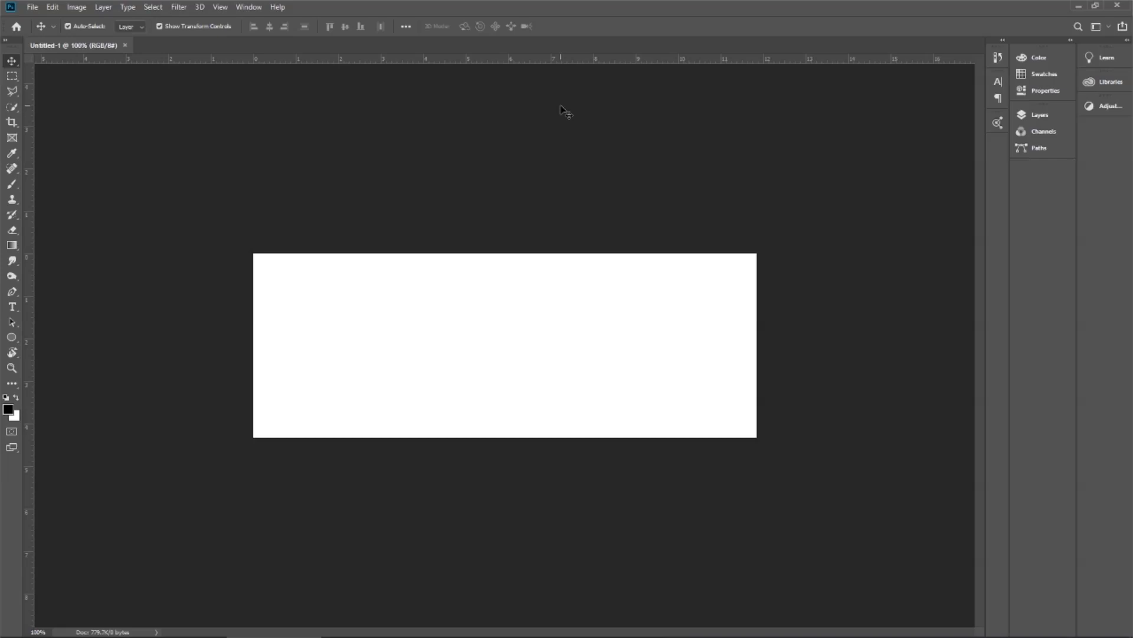
pyautogui.moveTo(991, 160)
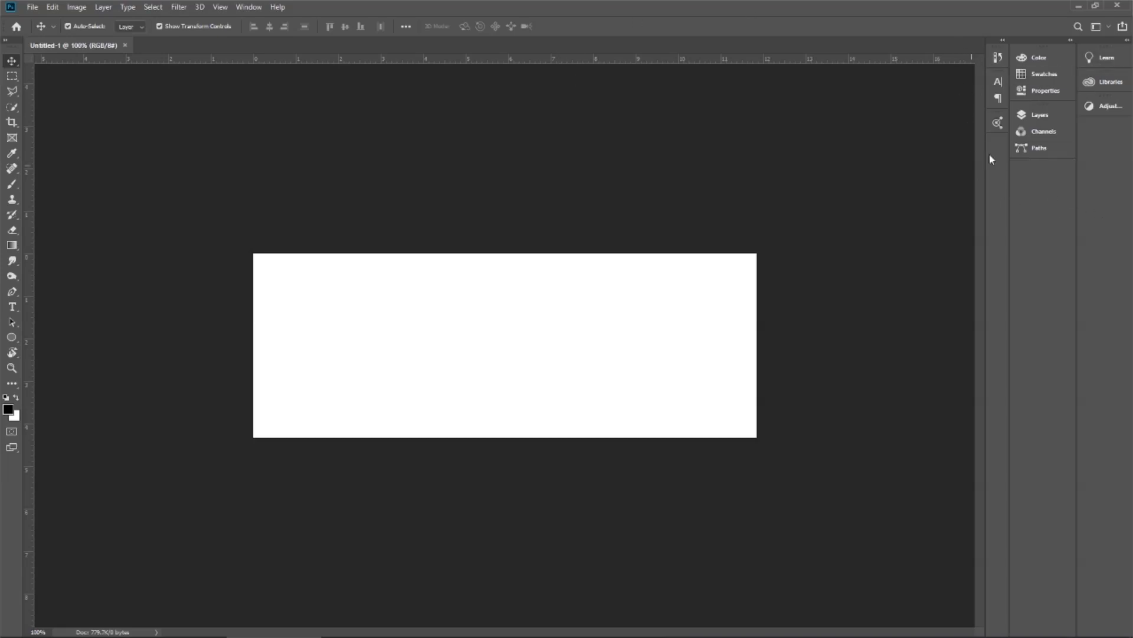
# Lock the workspace layout from Window > Workspace.
pyautogui.click(249, 6)
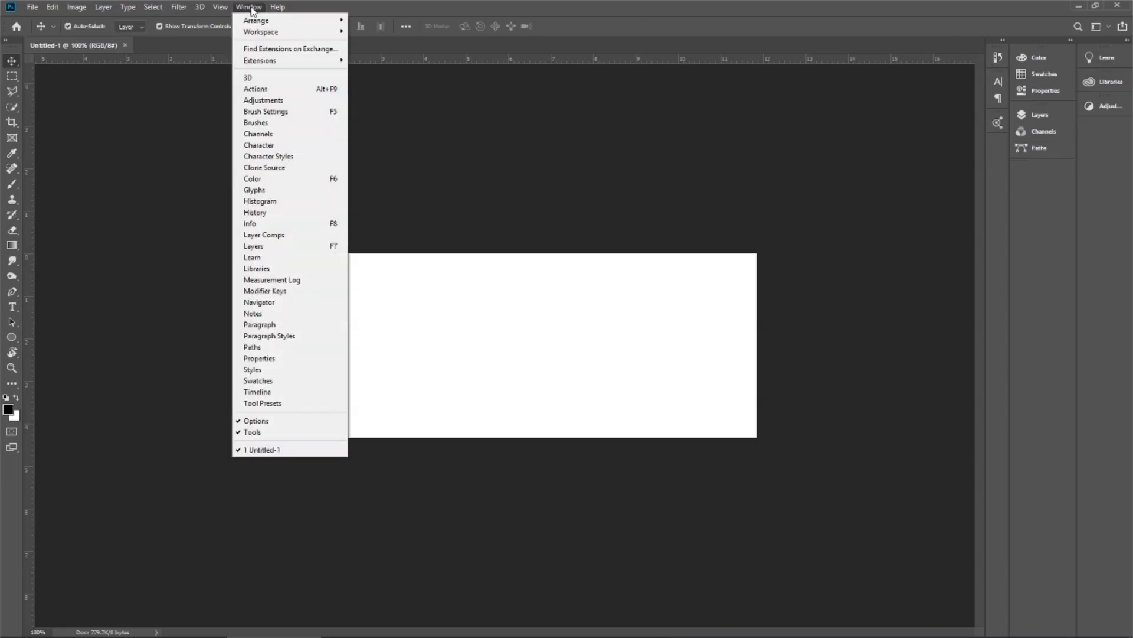
pyautogui.moveTo(271, 88)
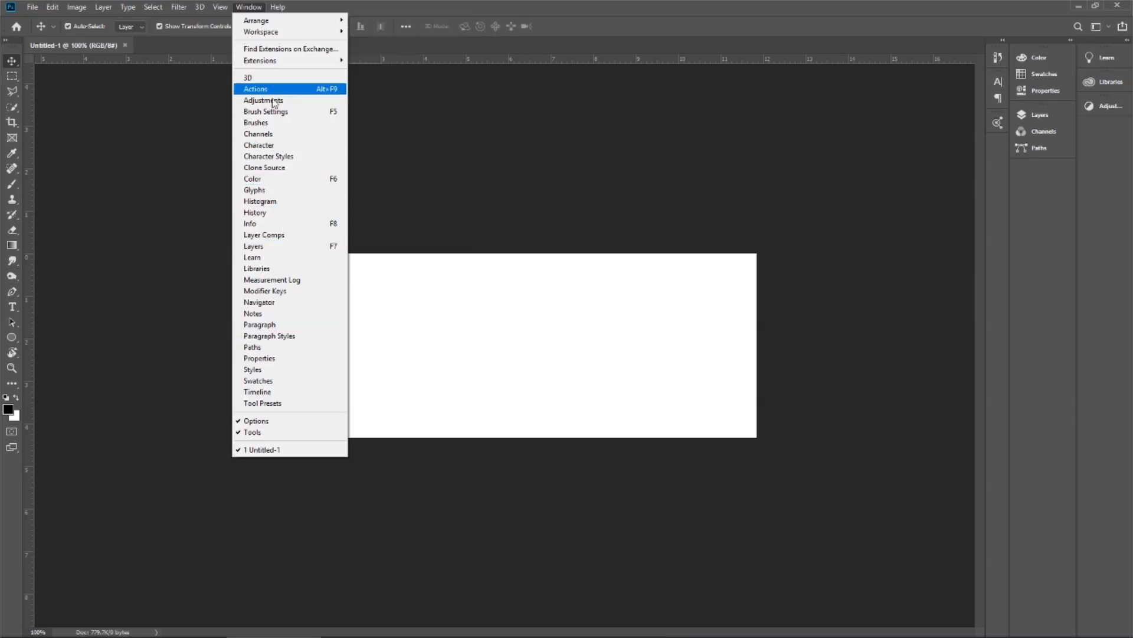
pyautogui.moveTo(289, 32)
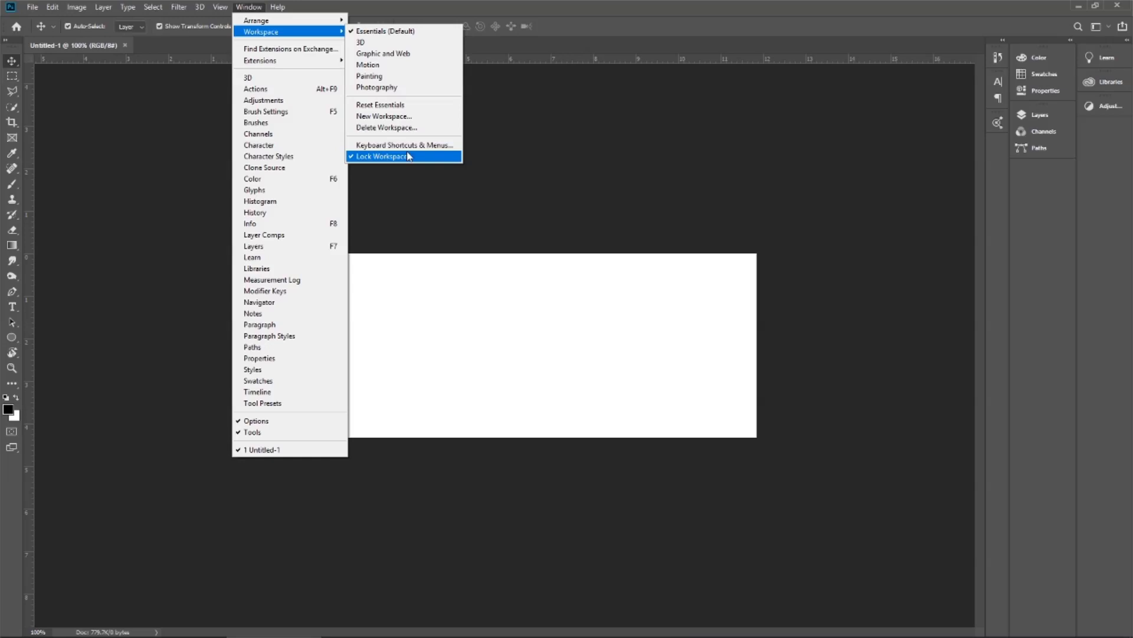
pyautogui.moveTo(389, 158)
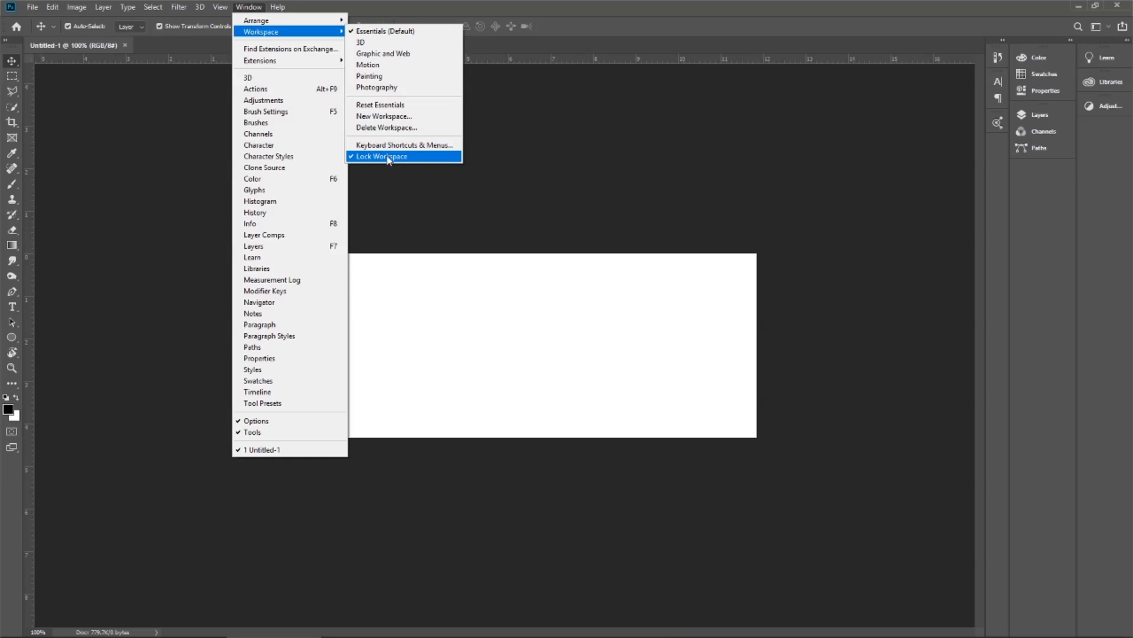
pyautogui.click(381, 156)
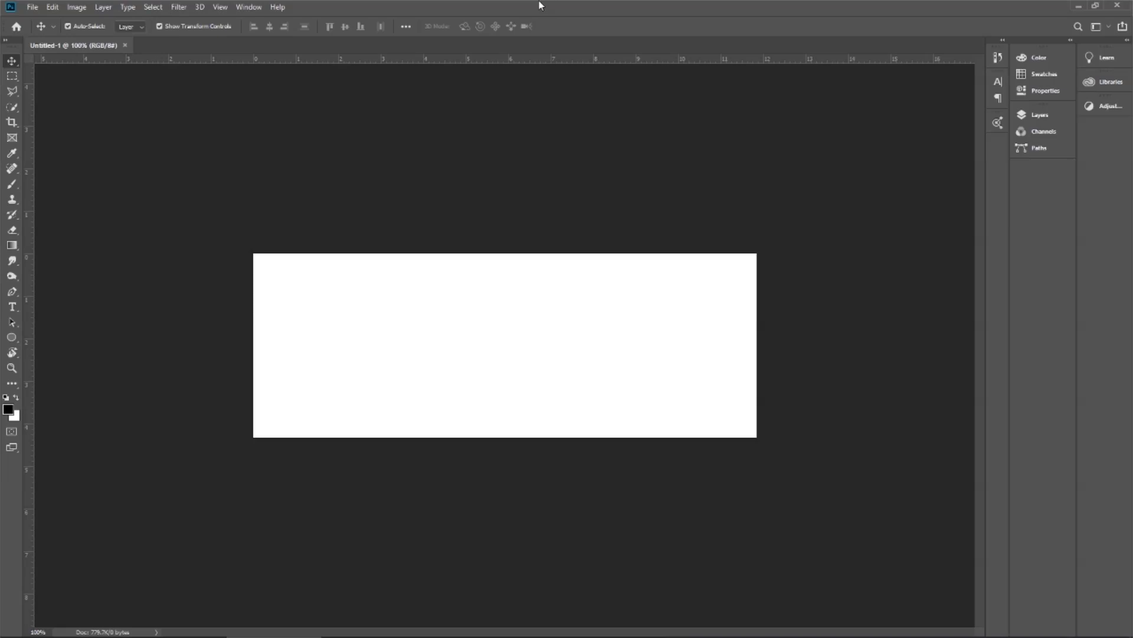
# Save the panel arrangement as a new workspace named 'Creative Photos'.
pyautogui.click(248, 6)
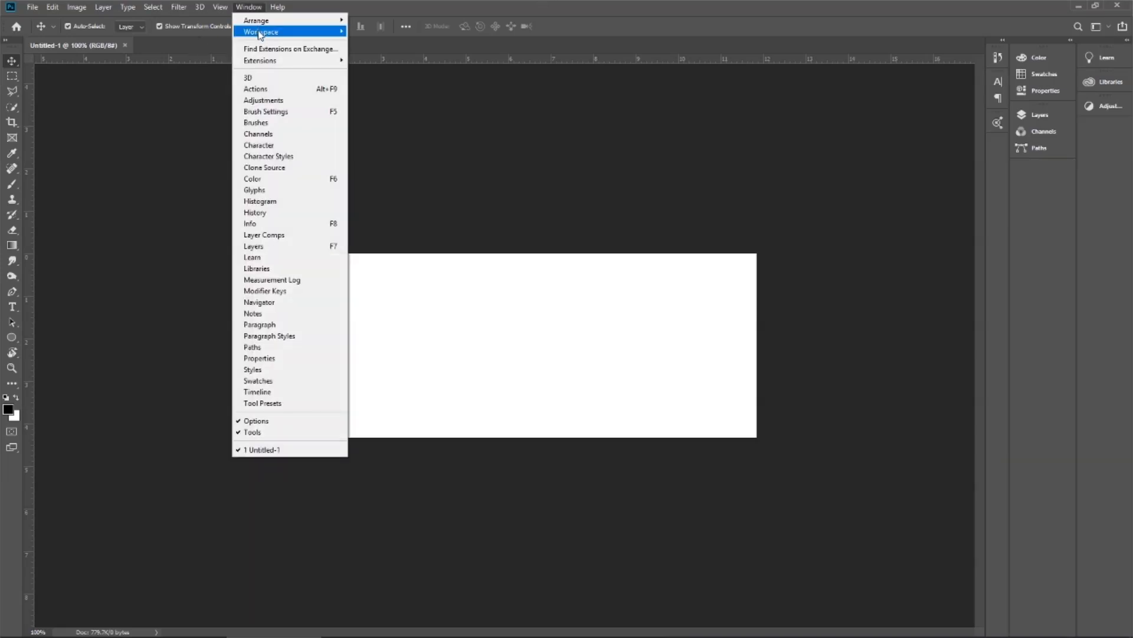
pyautogui.click(260, 32)
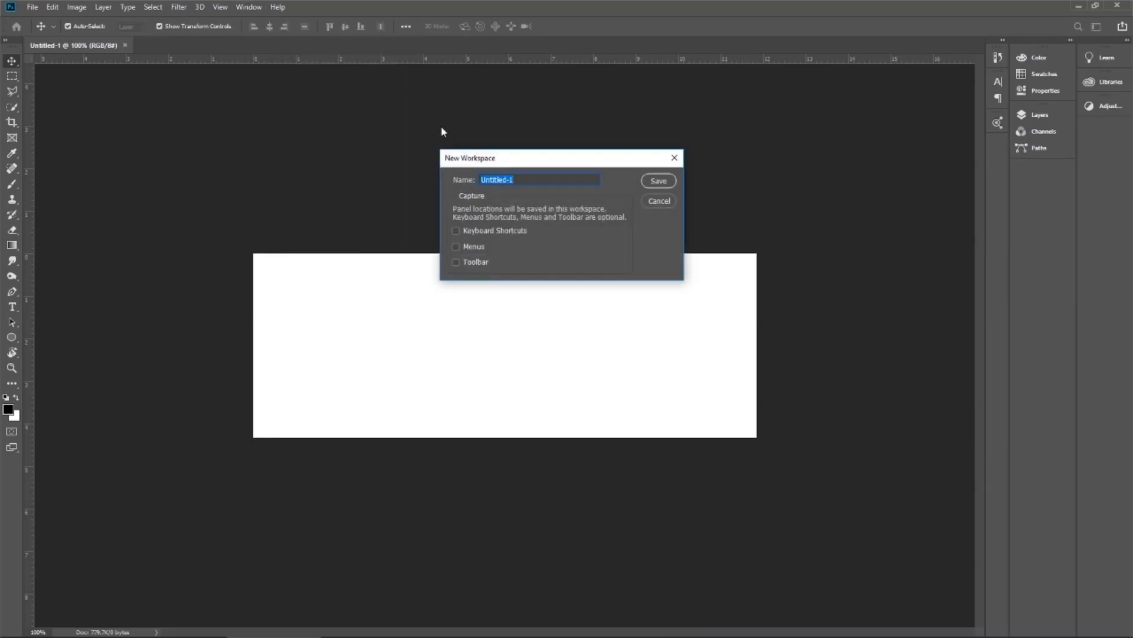
pyautogui.moveTo(456, 185)
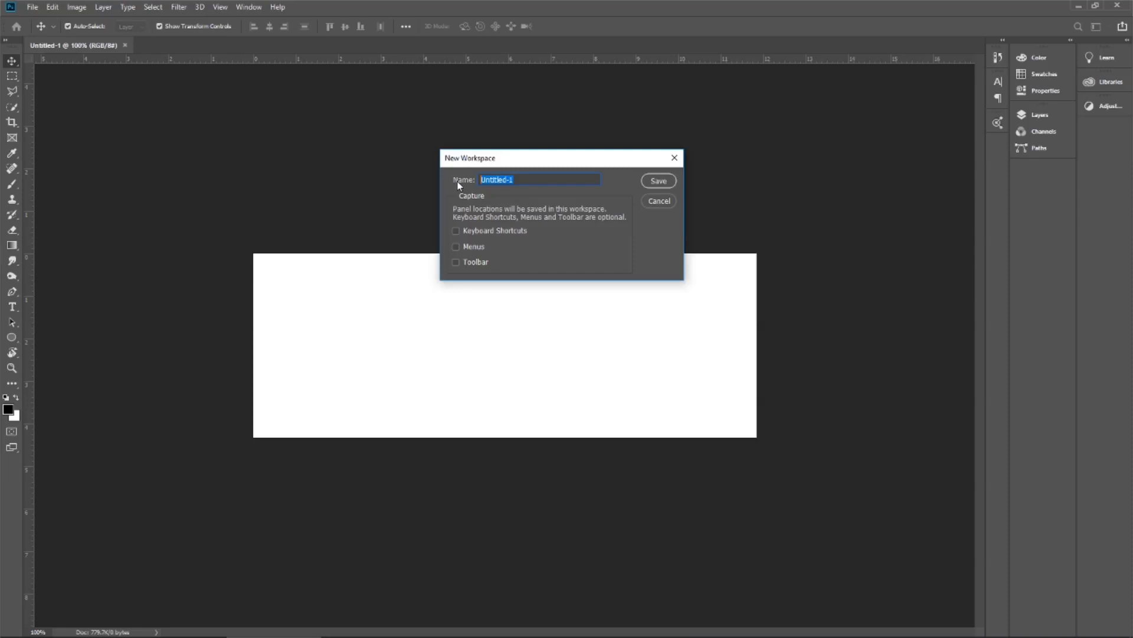
pyautogui.write('Creative Photos')
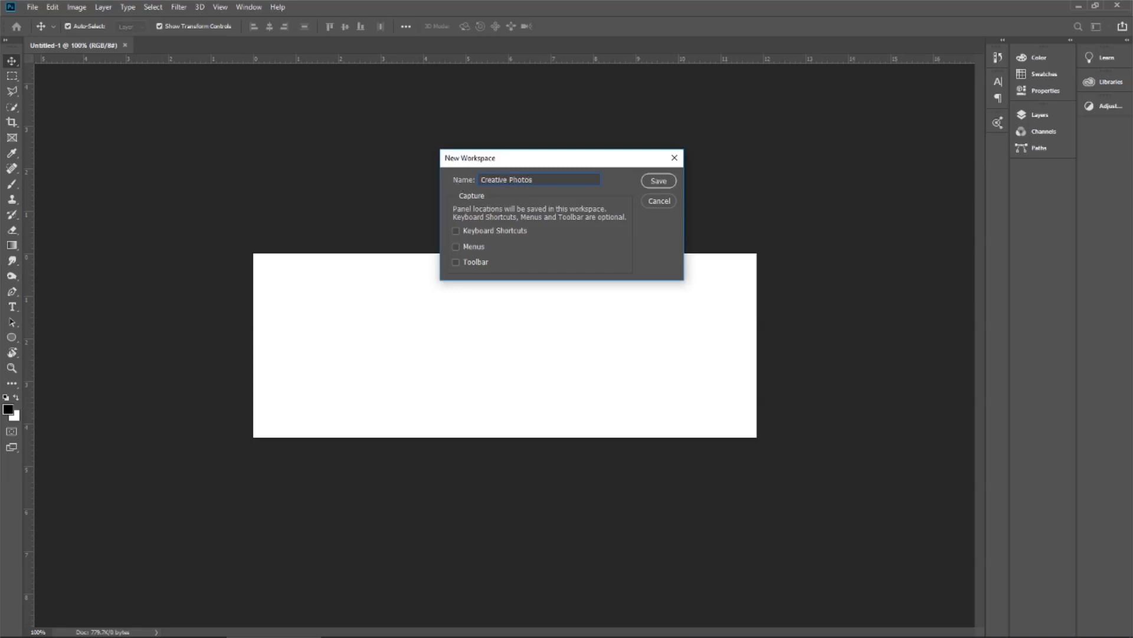
pyautogui.moveTo(521, 268)
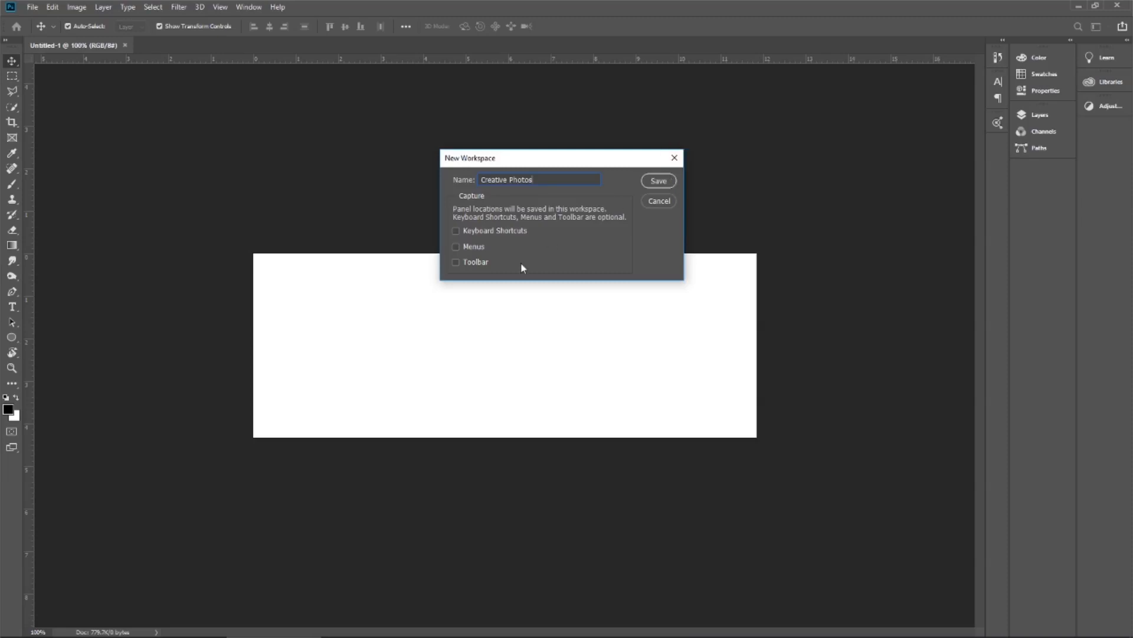
pyautogui.moveTo(522, 240)
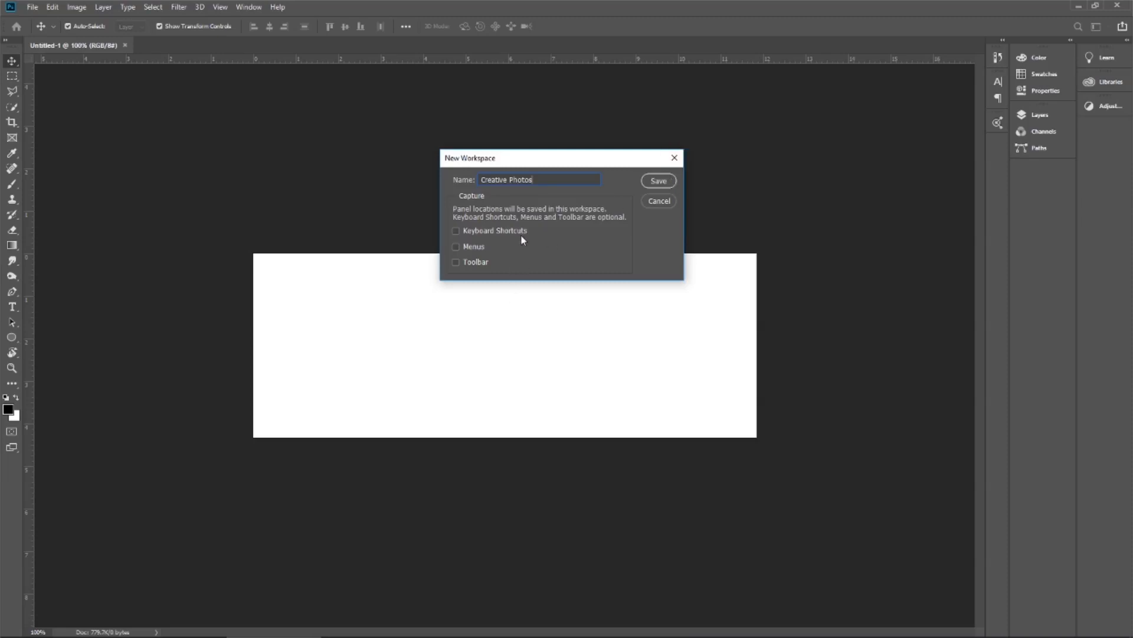
pyautogui.moveTo(658, 181)
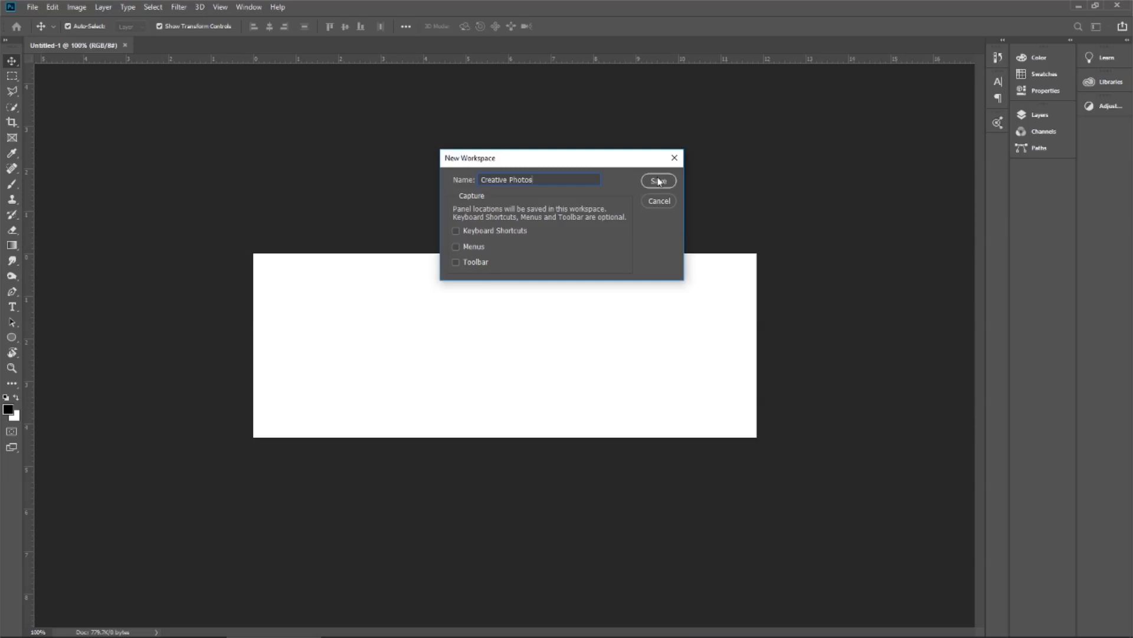
pyautogui.click(657, 180)
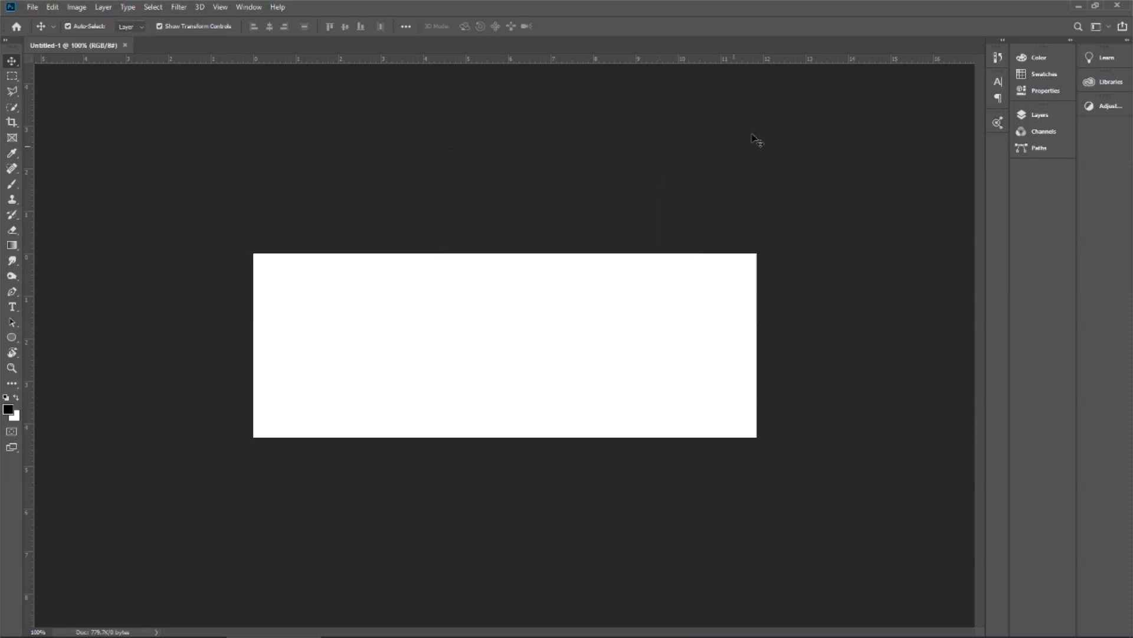
# Close the Libraries and Learn panels and collapse Layers/Channels/Paths to icons.
pyautogui.click(1039, 148)
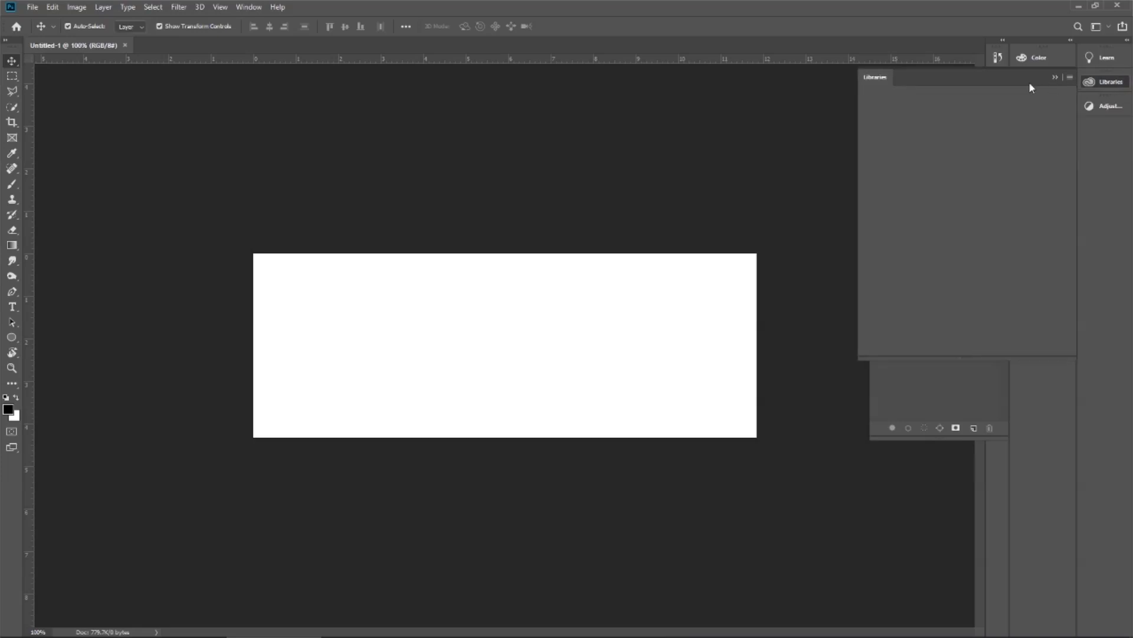
pyautogui.click(248, 6)
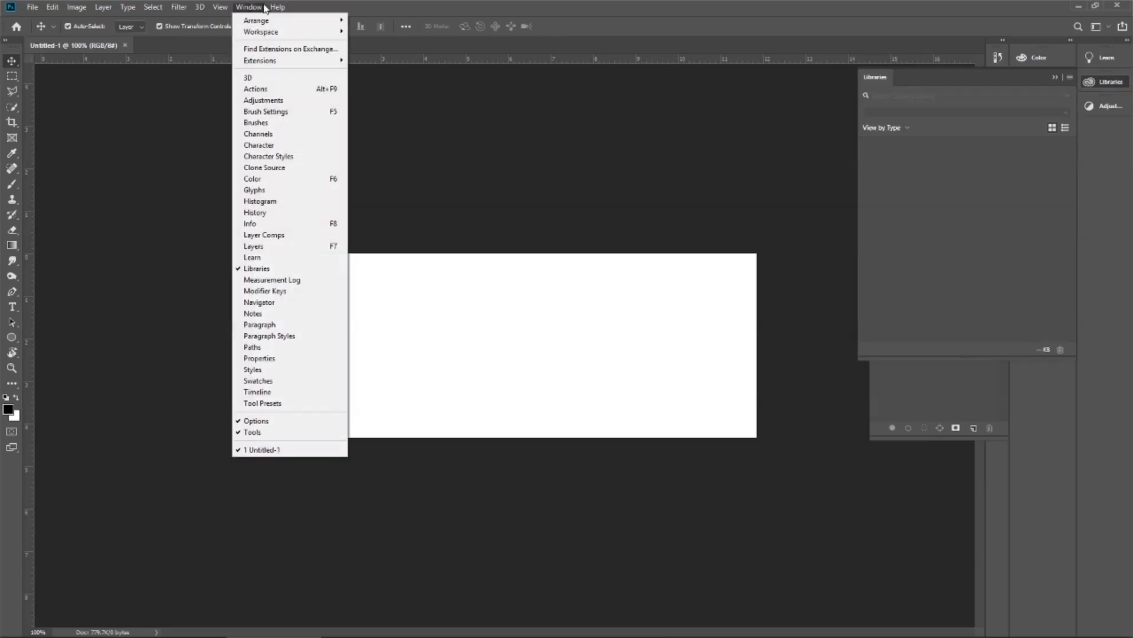
pyautogui.moveTo(260, 31)
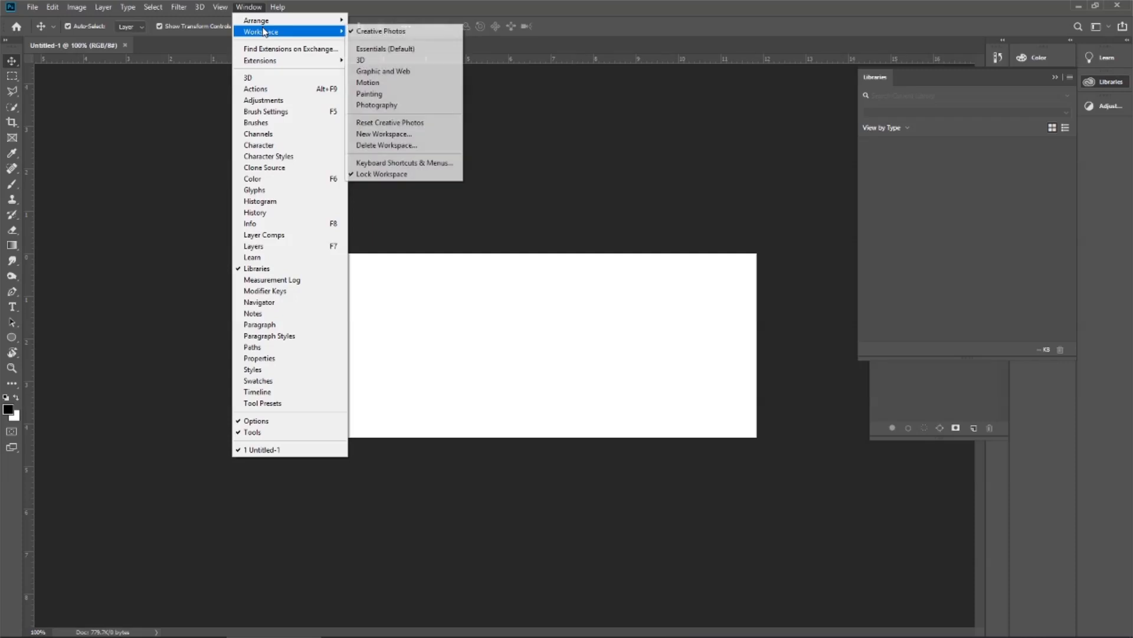
pyautogui.click(381, 30)
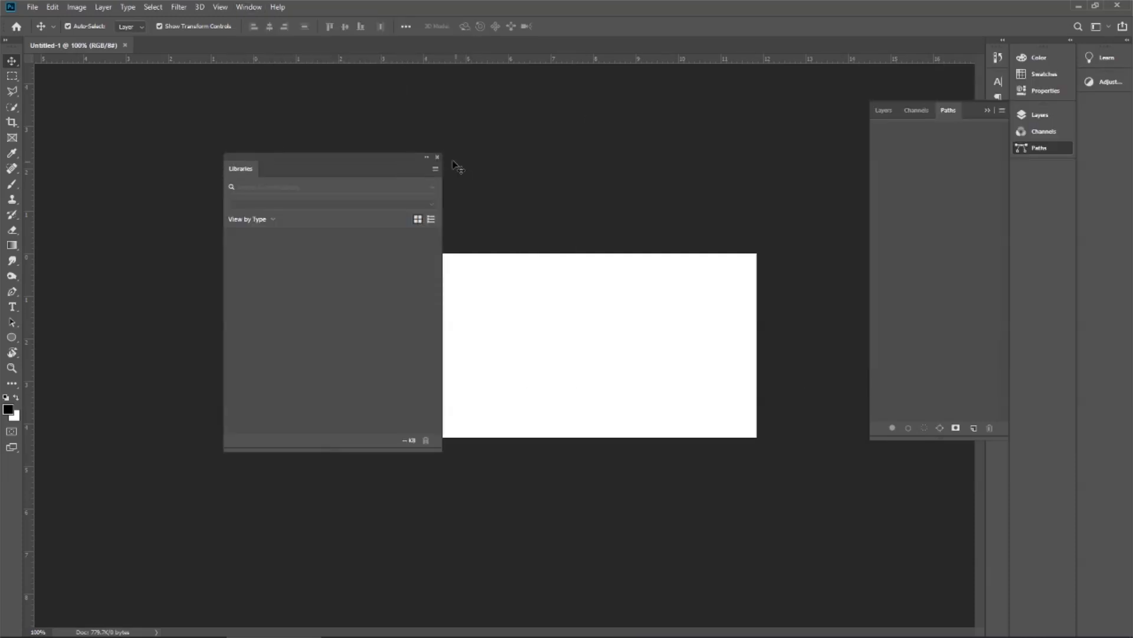
pyautogui.click(437, 157)
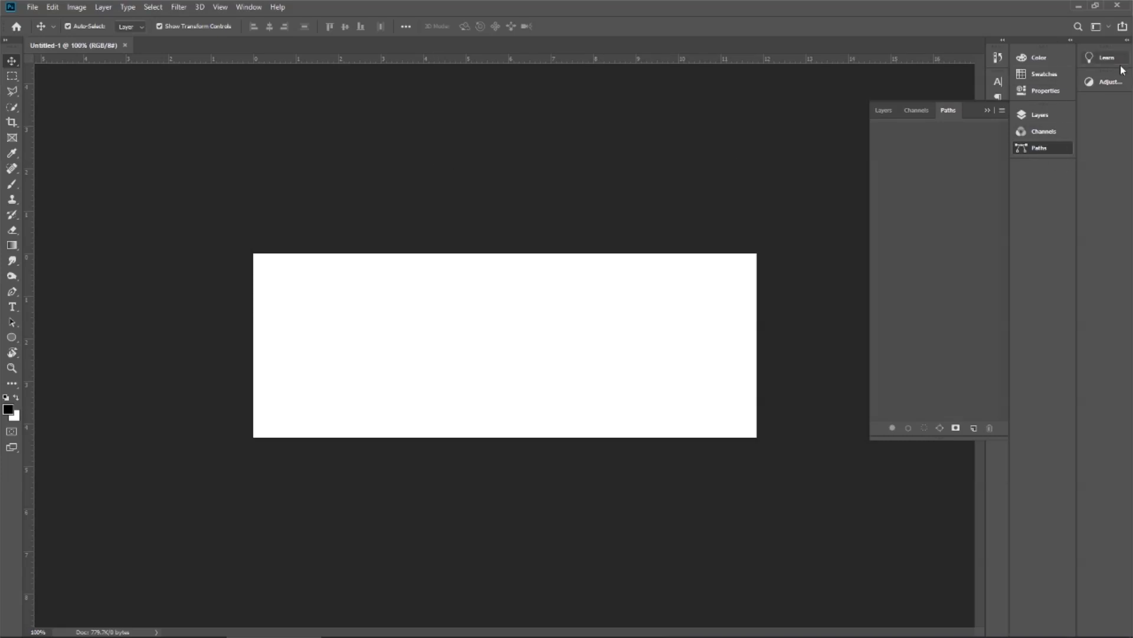
pyautogui.click(1105, 57)
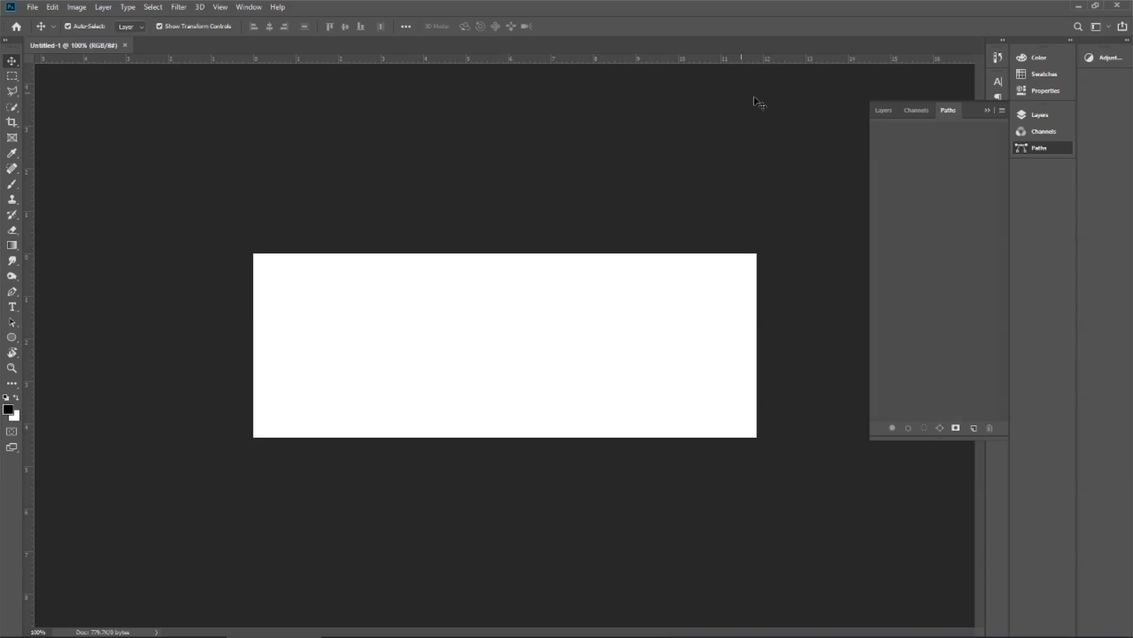
pyautogui.click(1040, 114)
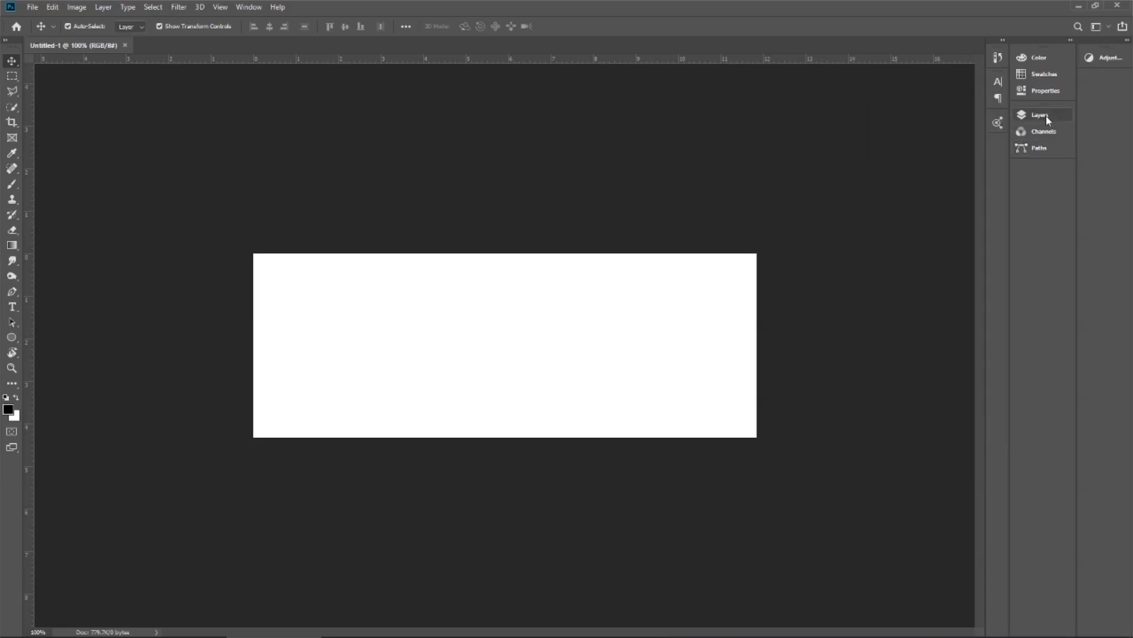
pyautogui.click(1046, 90)
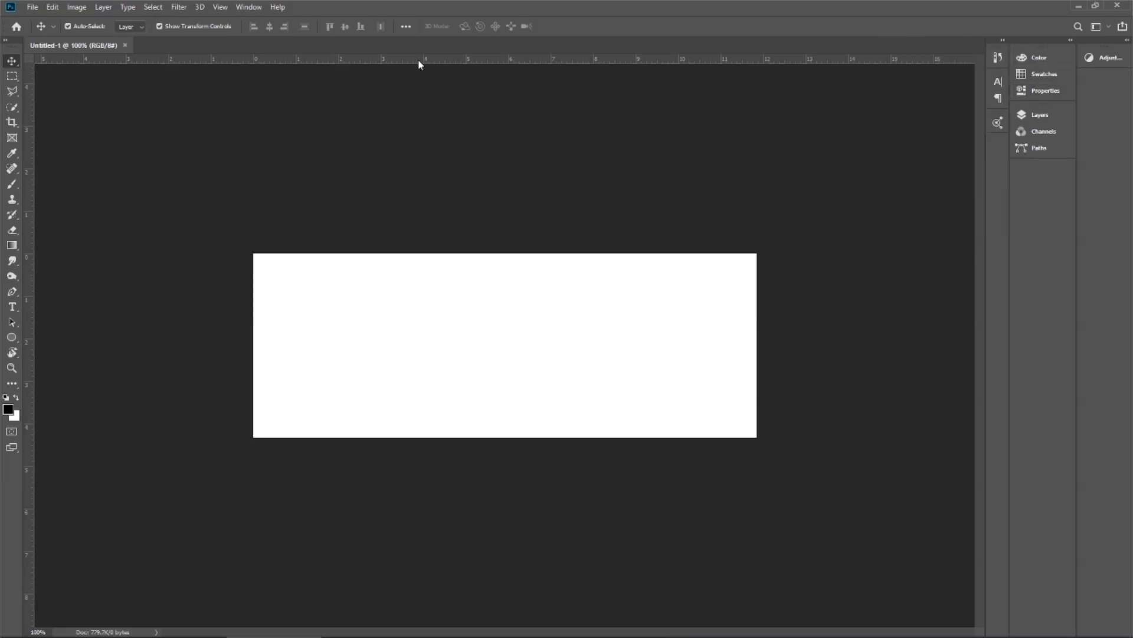
# Add Brush Settings and Brushes as a collapsed icon group beneath Paths.
pyautogui.click(249, 7)
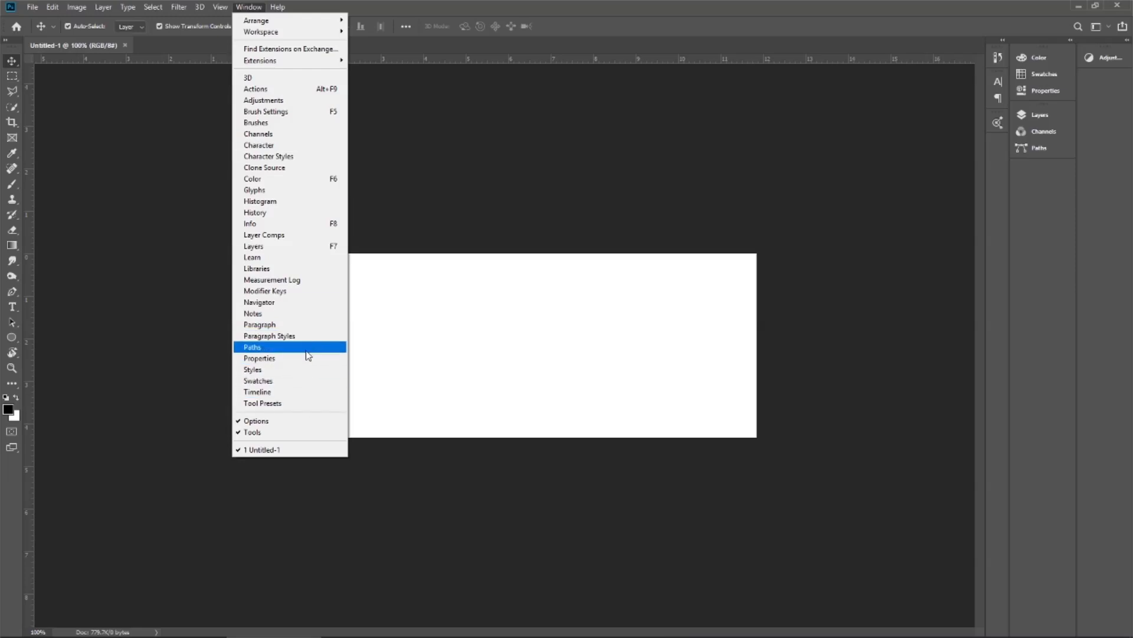
pyautogui.moveTo(296, 357)
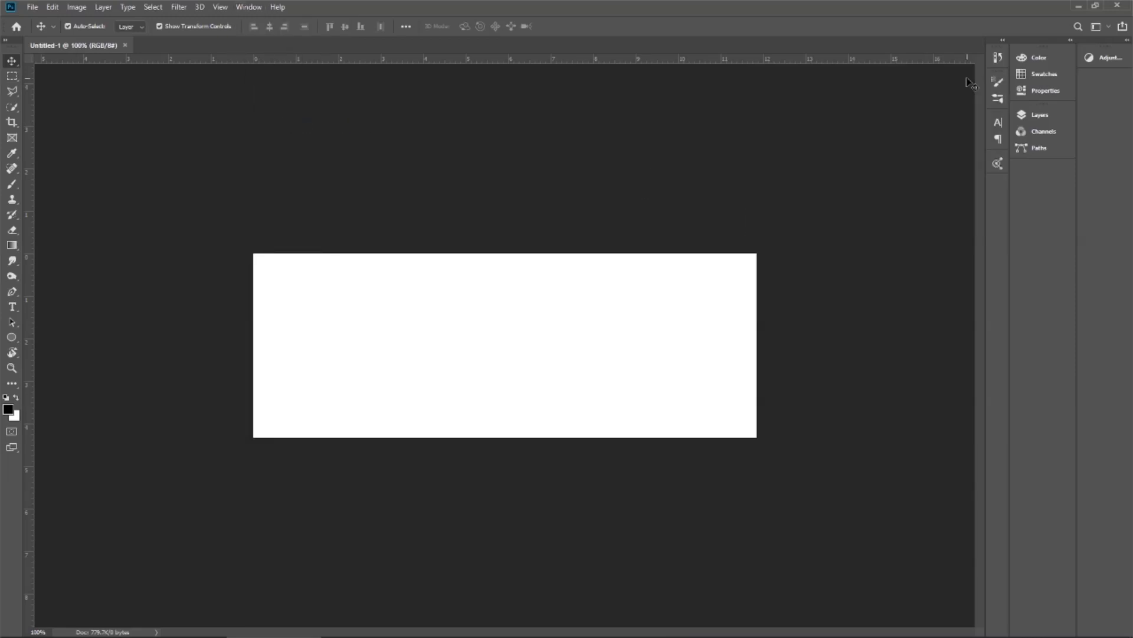
pyautogui.click(998, 81)
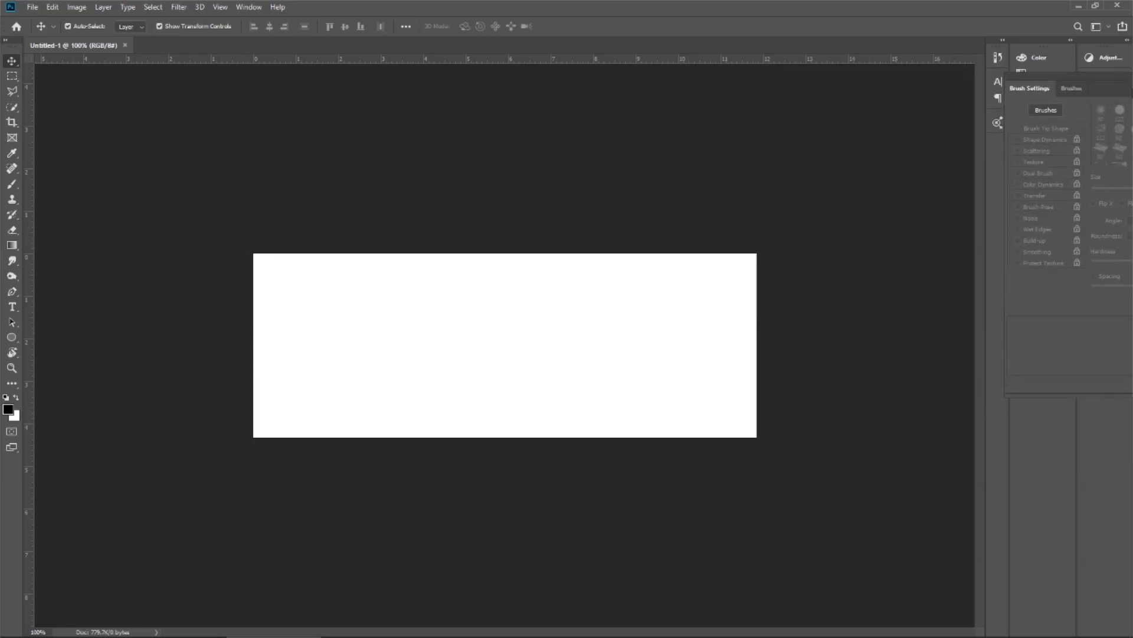
pyautogui.click(998, 57)
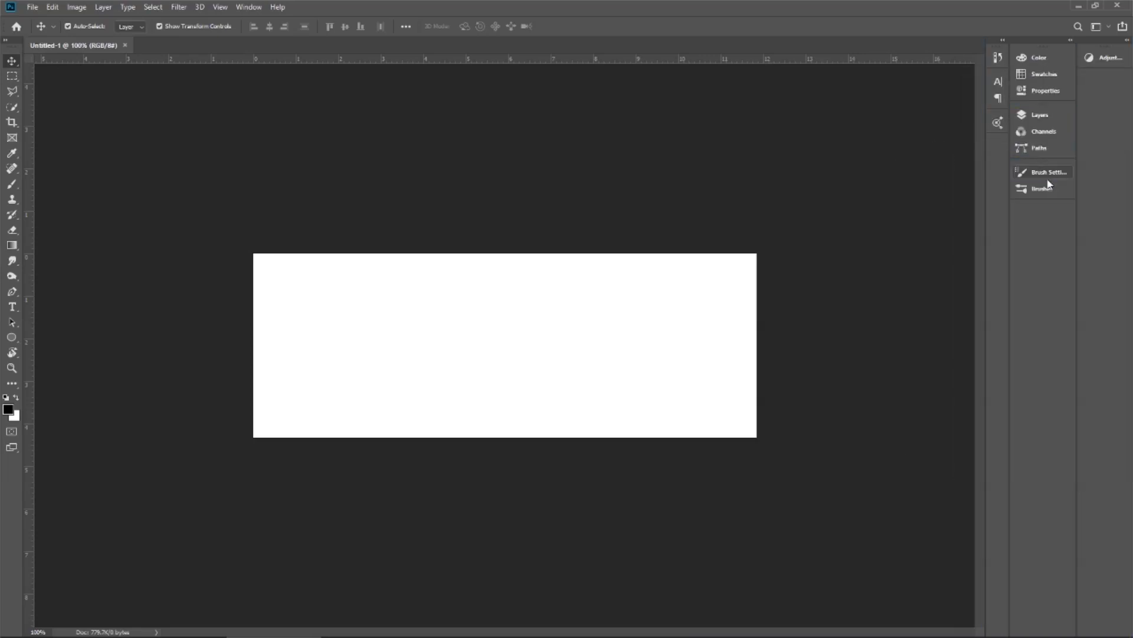
pyautogui.moveTo(250, 16)
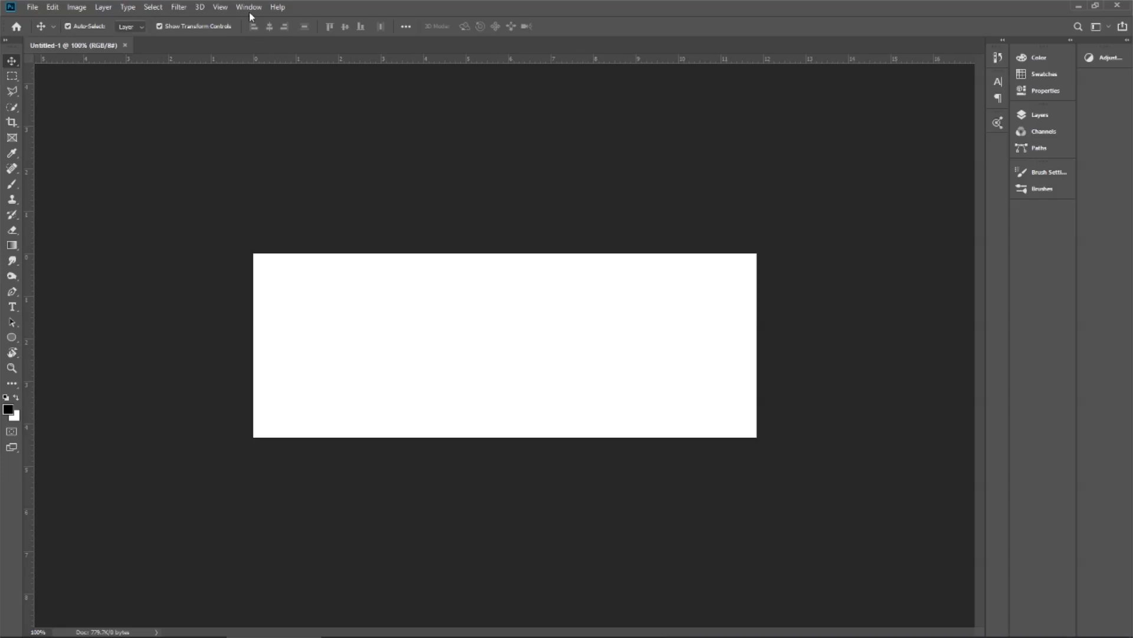
pyautogui.click(278, 6)
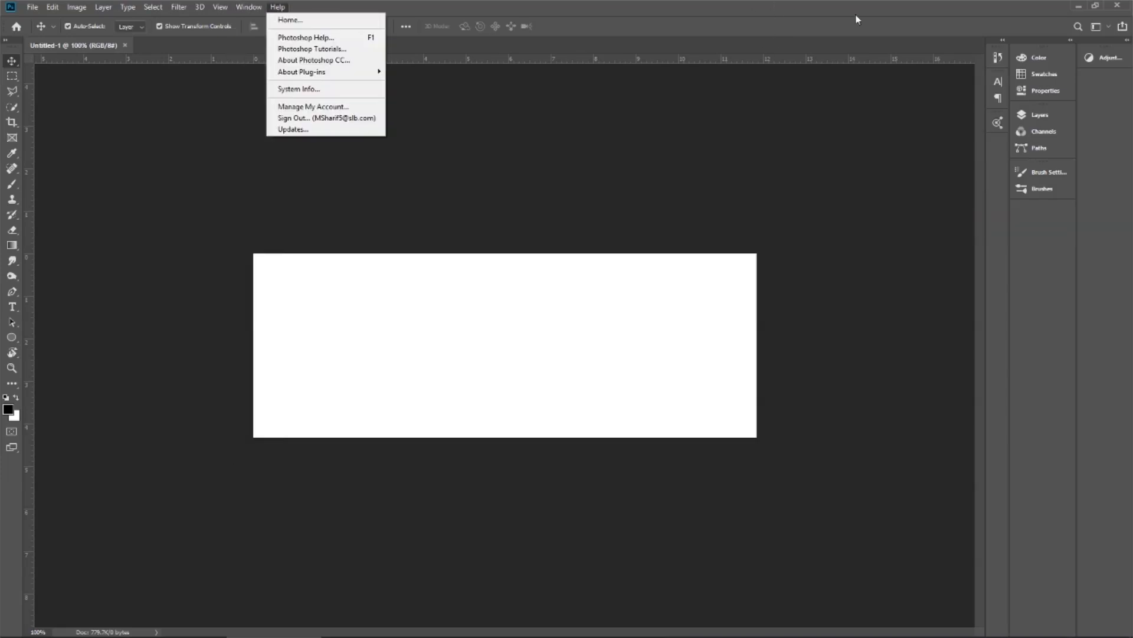
pyautogui.click(249, 6)
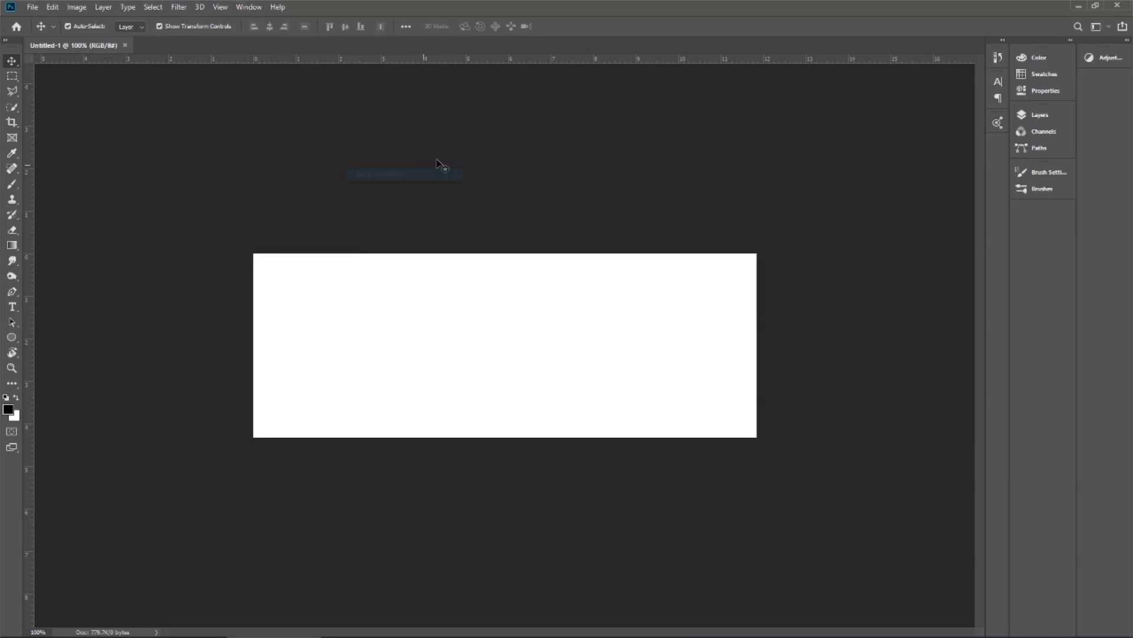
pyautogui.moveTo(734, 216)
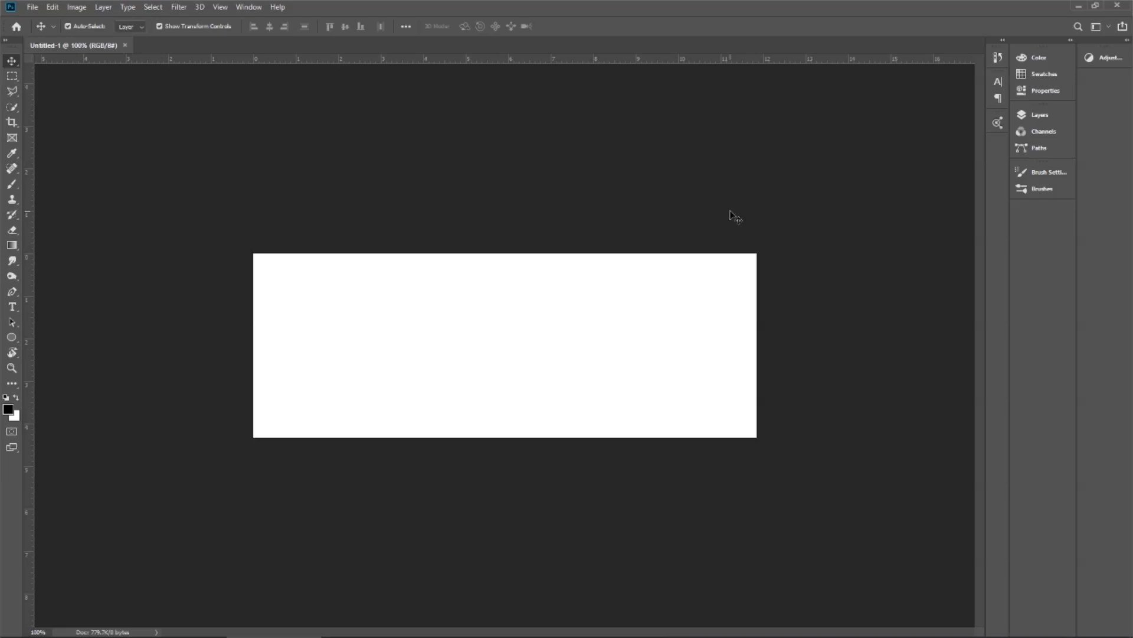
pyautogui.click(249, 7)
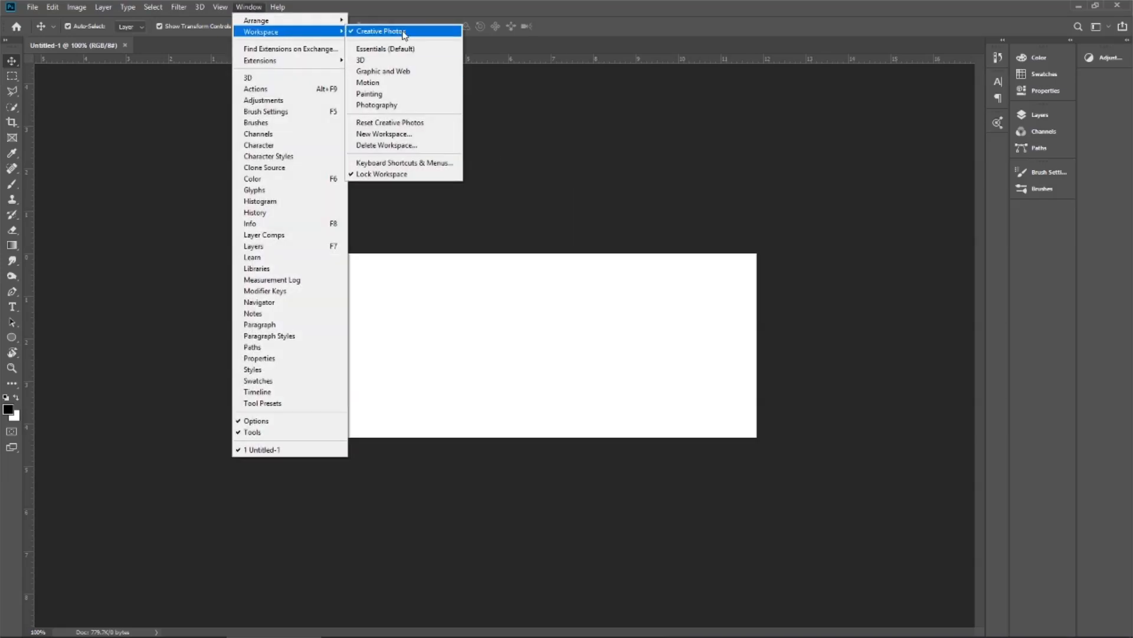
pyautogui.click(378, 31)
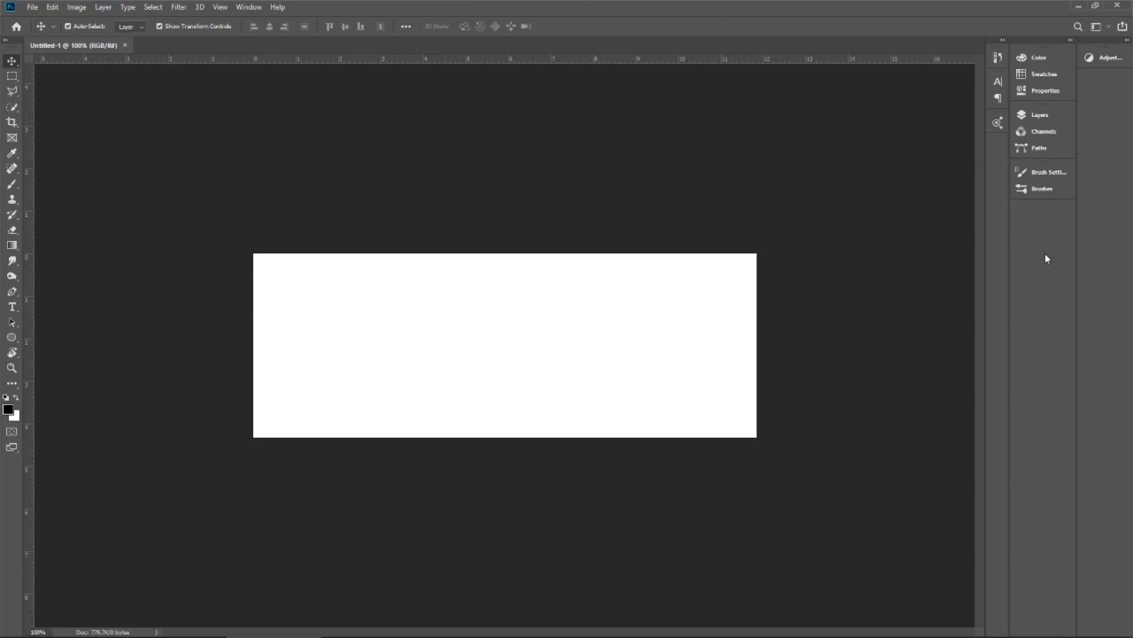
pyautogui.moveTo(1076, 269)
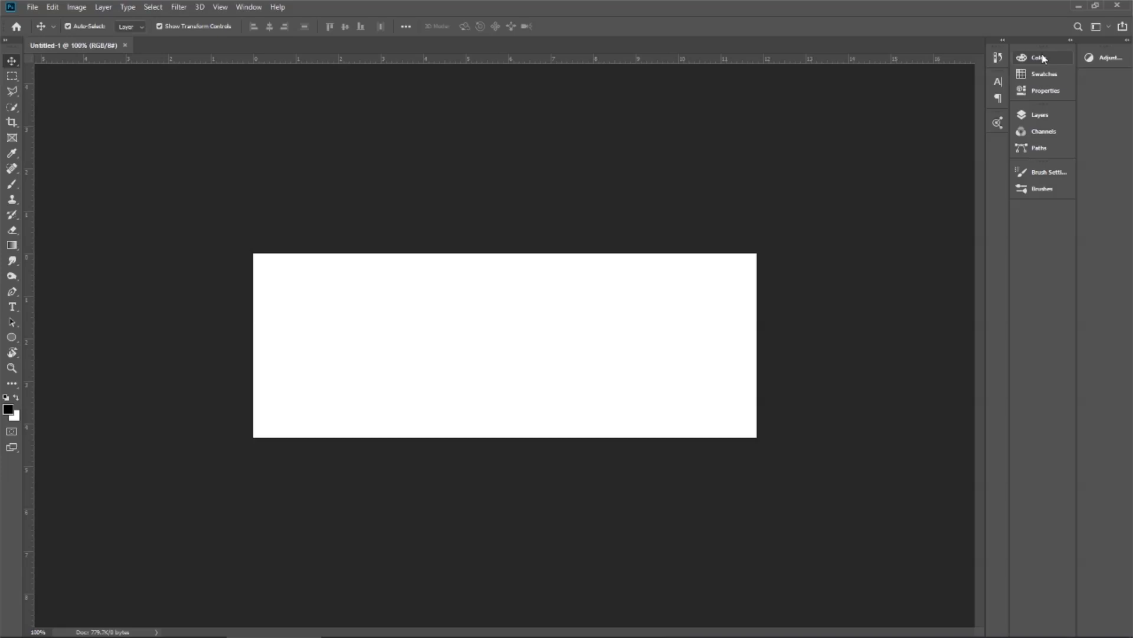
pyautogui.moveTo(336, 67)
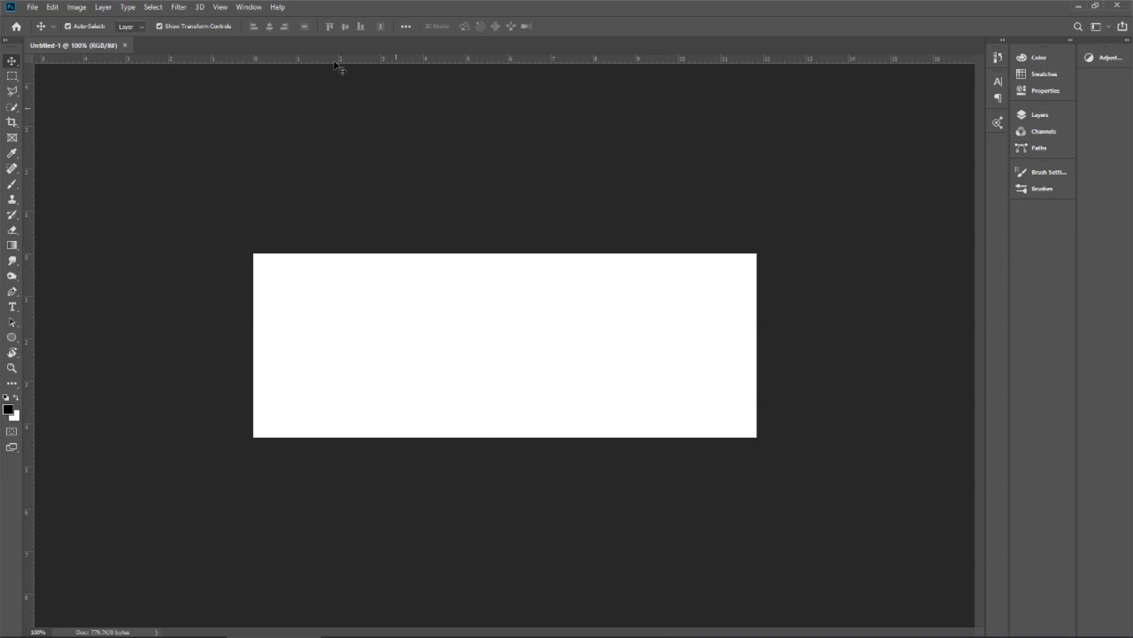
pyautogui.click(1044, 73)
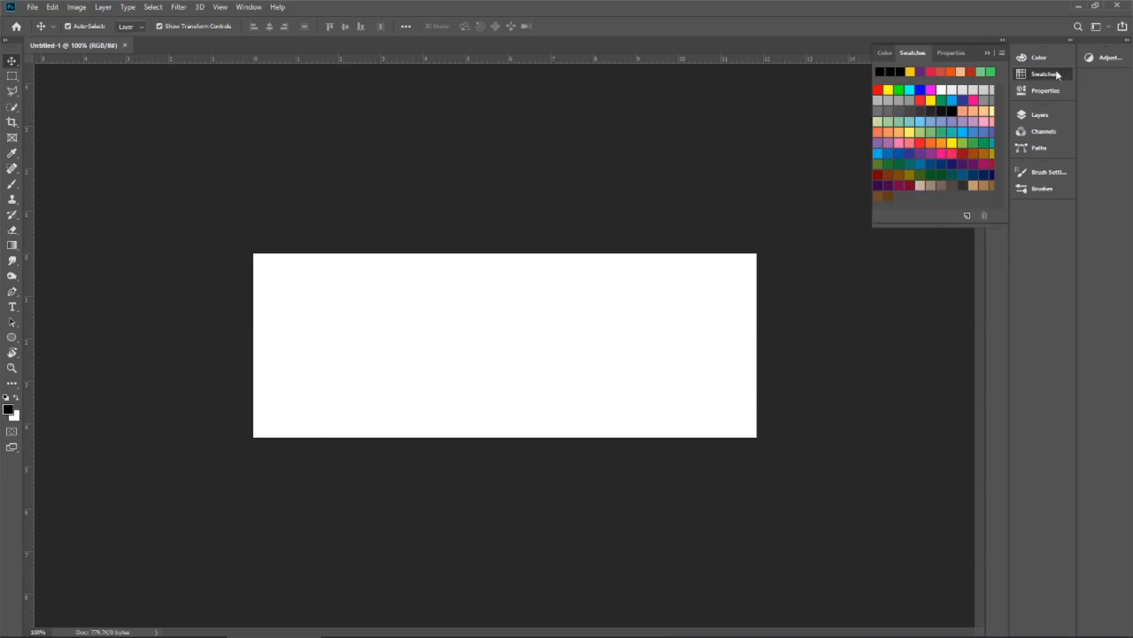
pyautogui.click(987, 53)
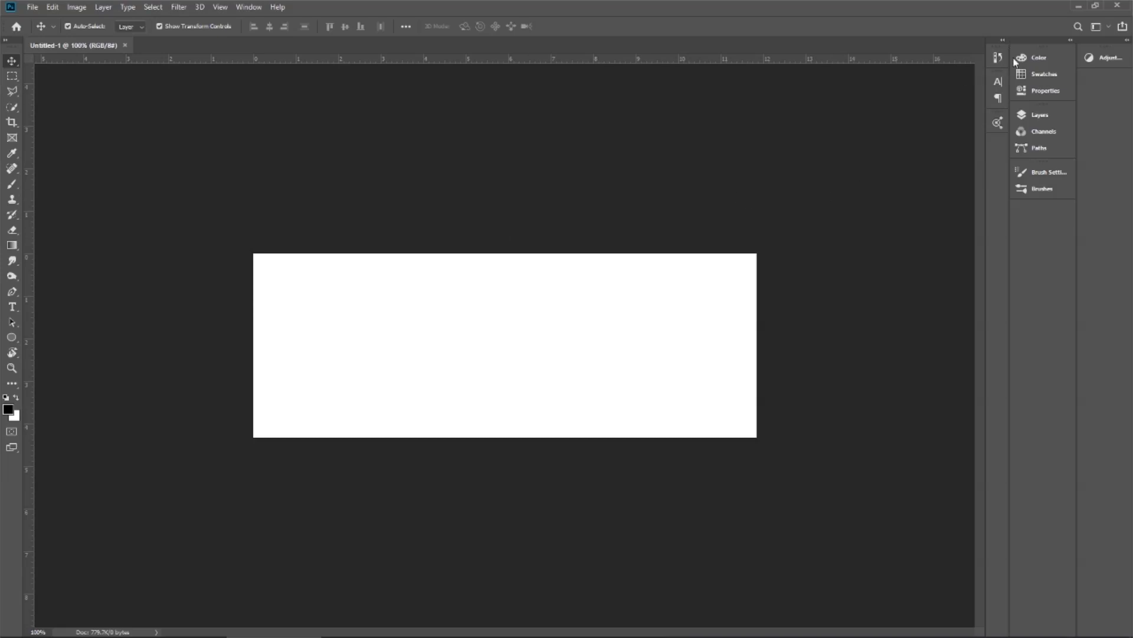
pyautogui.moveTo(647, 305)
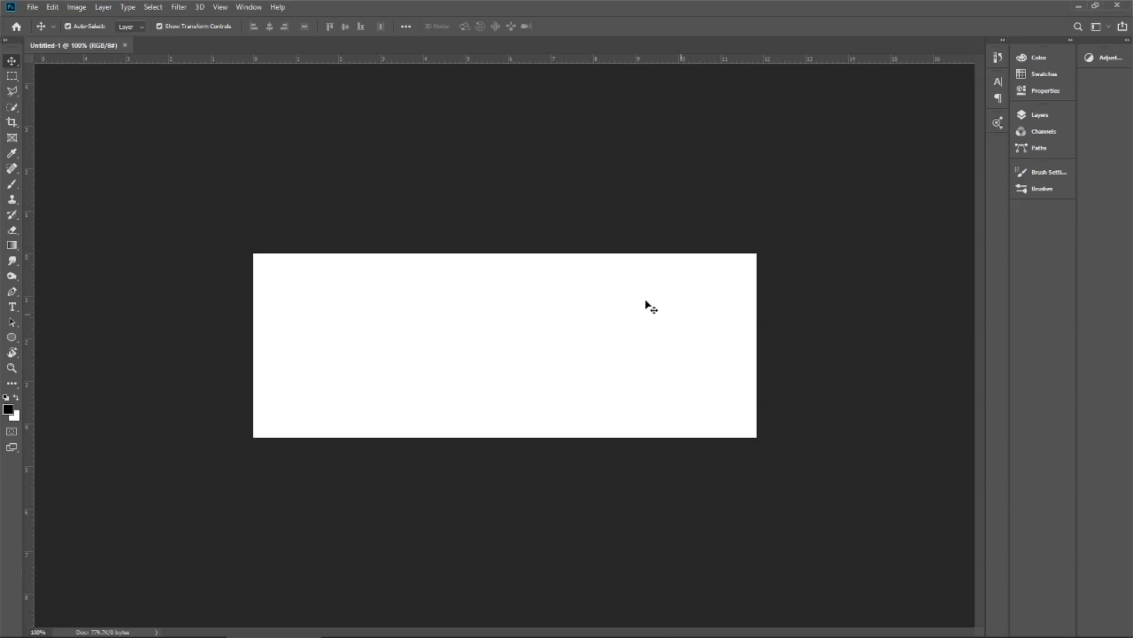
pyautogui.moveTo(952, 318)
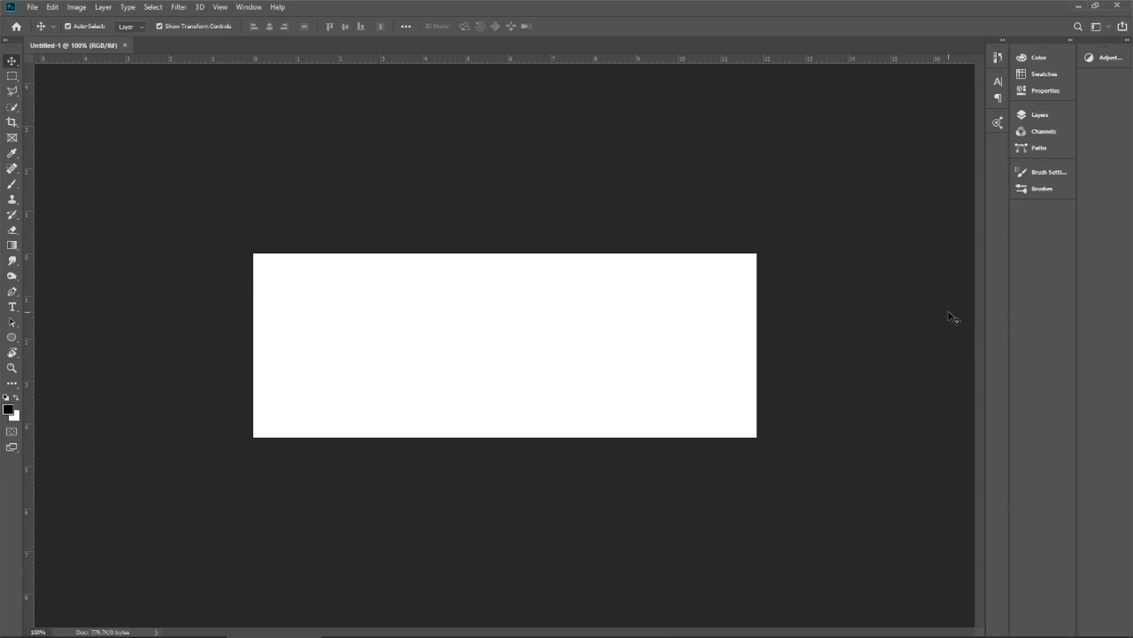
pyautogui.moveTo(933, 313)
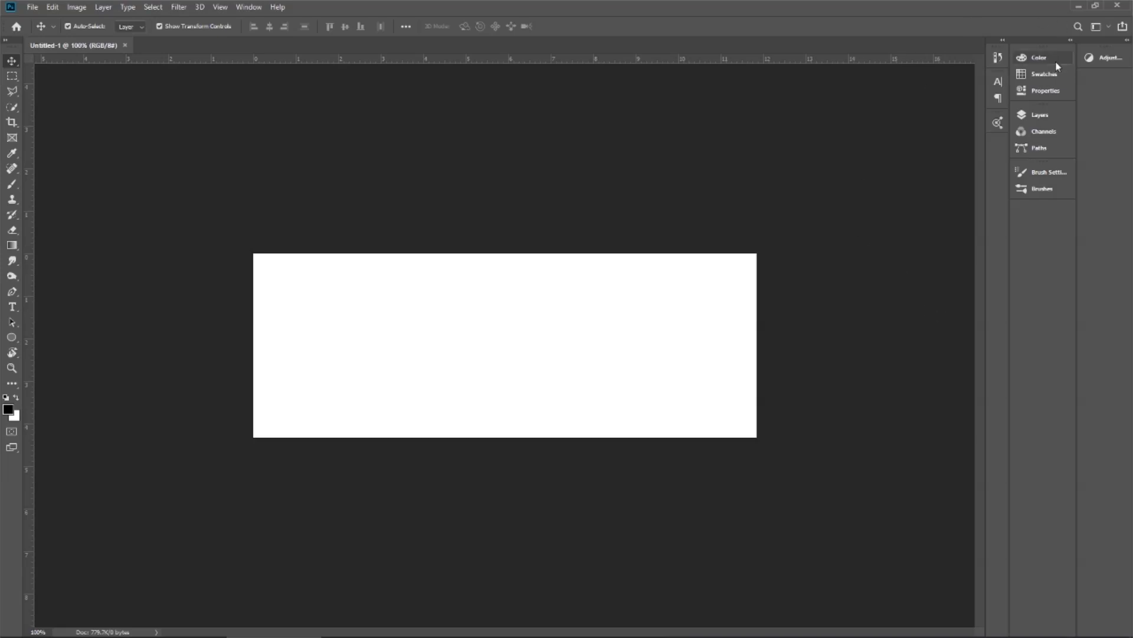
pyautogui.click(1045, 90)
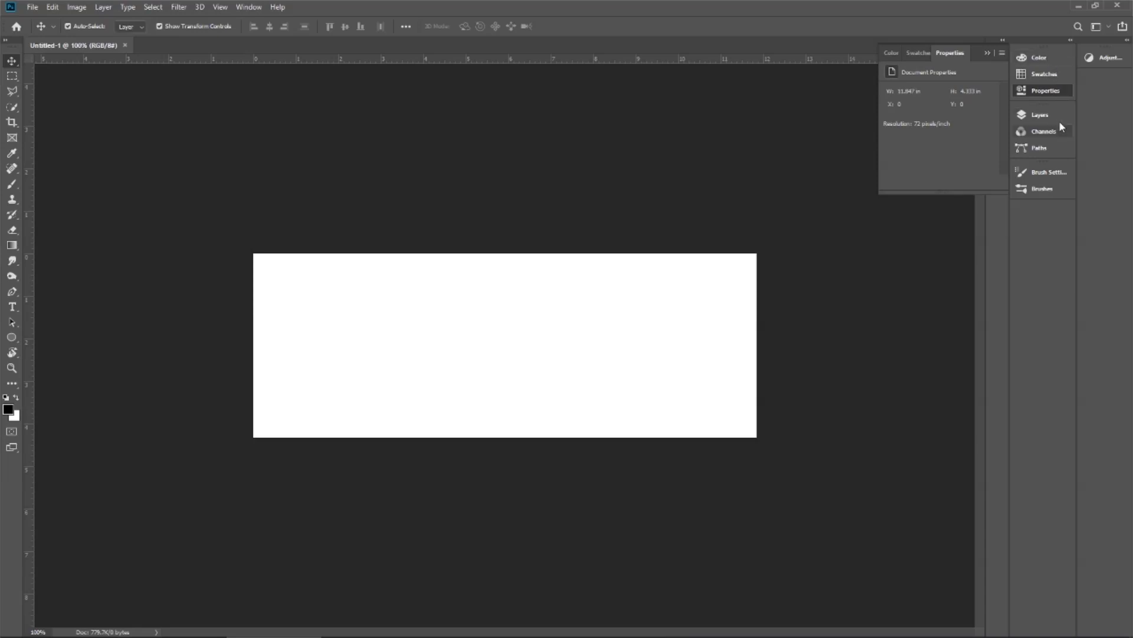
pyautogui.click(986, 52)
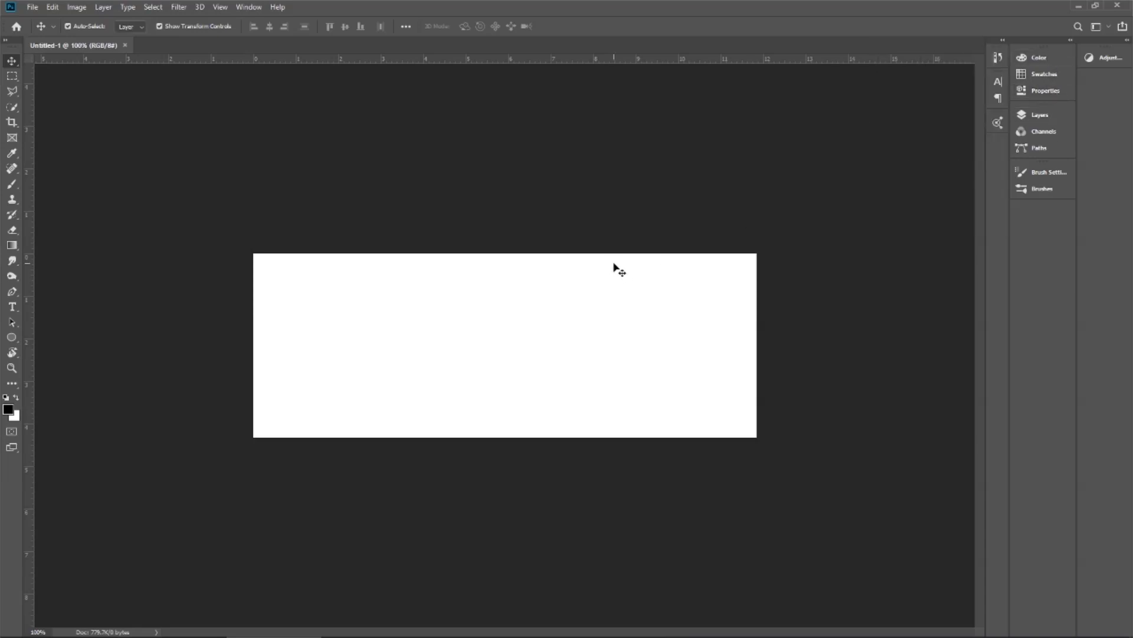
pyautogui.moveTo(573, 159)
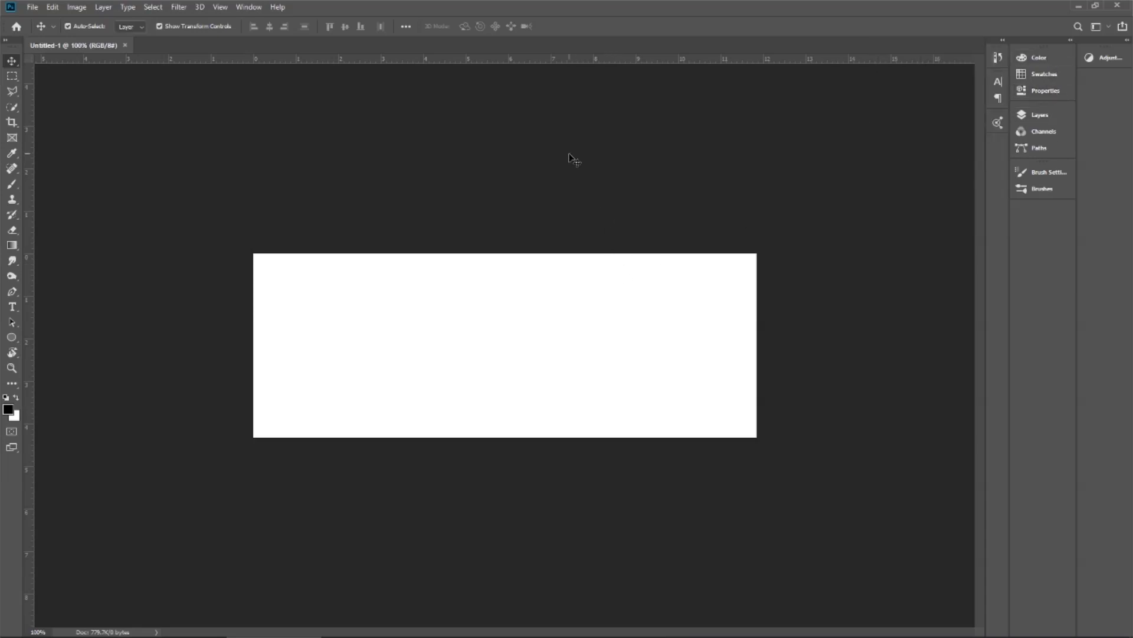